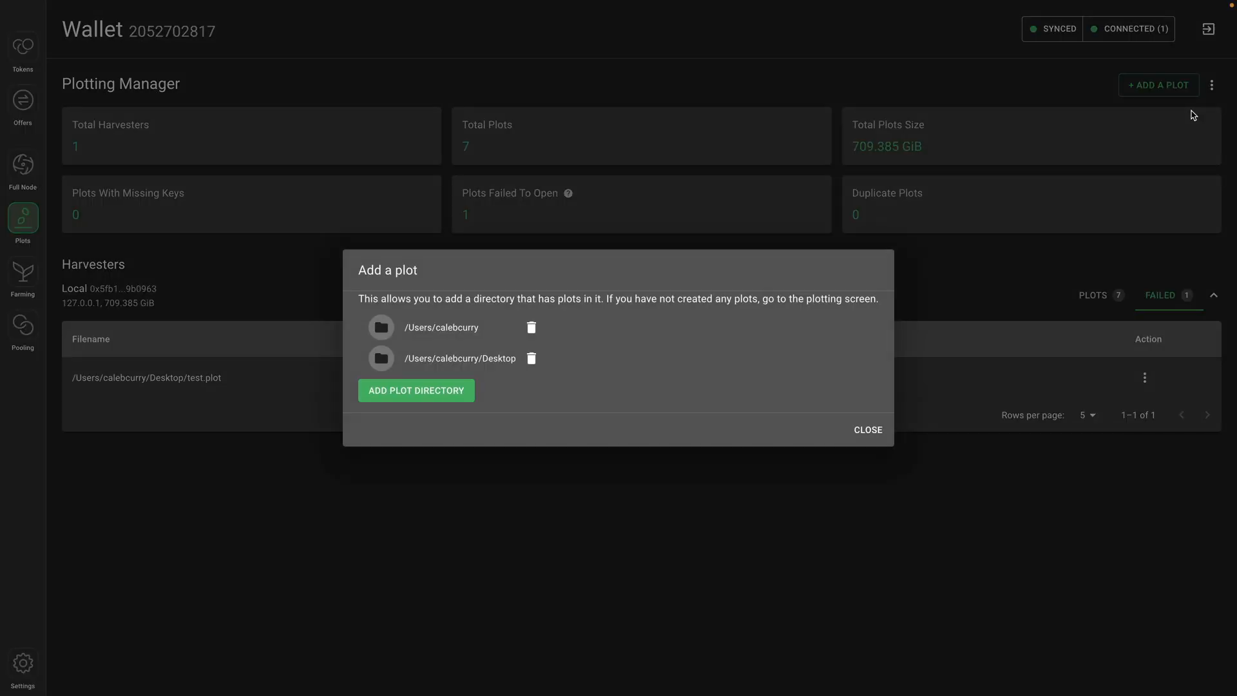
mouse_move(738, 172)
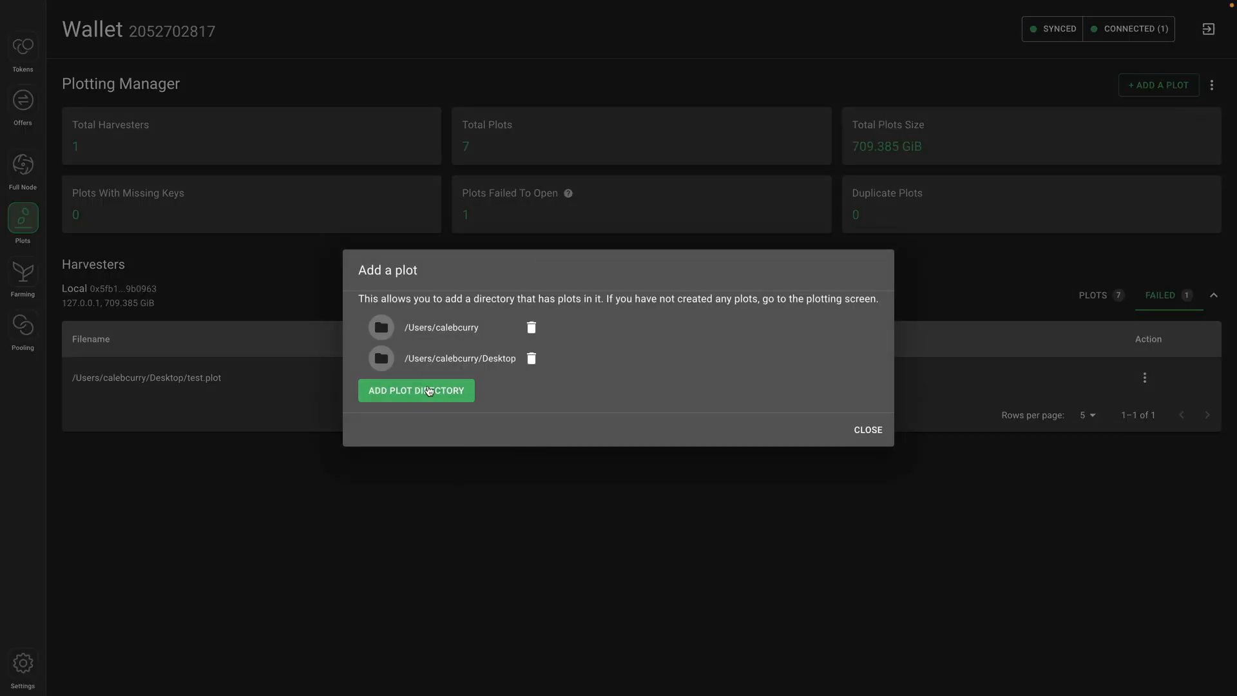
mouse_move(506, 370)
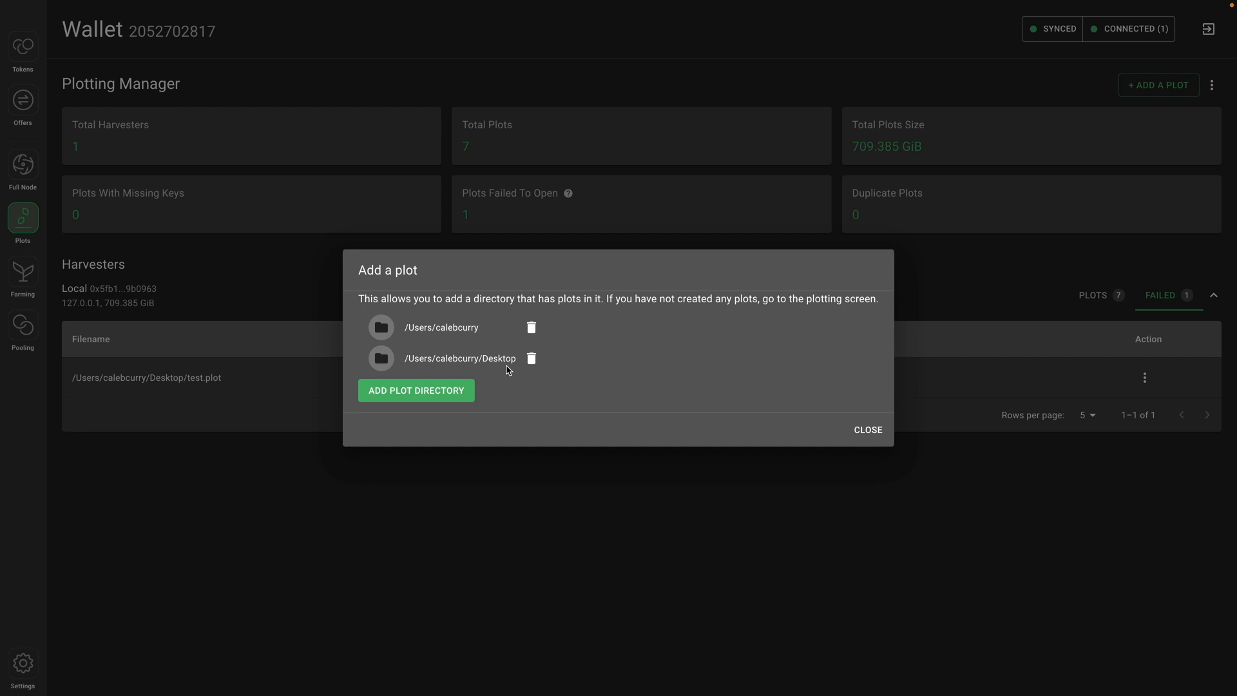
Close the plot directory list showing the home folder and Desktop, returning to the Plotting Manager.
left_click(867, 429)
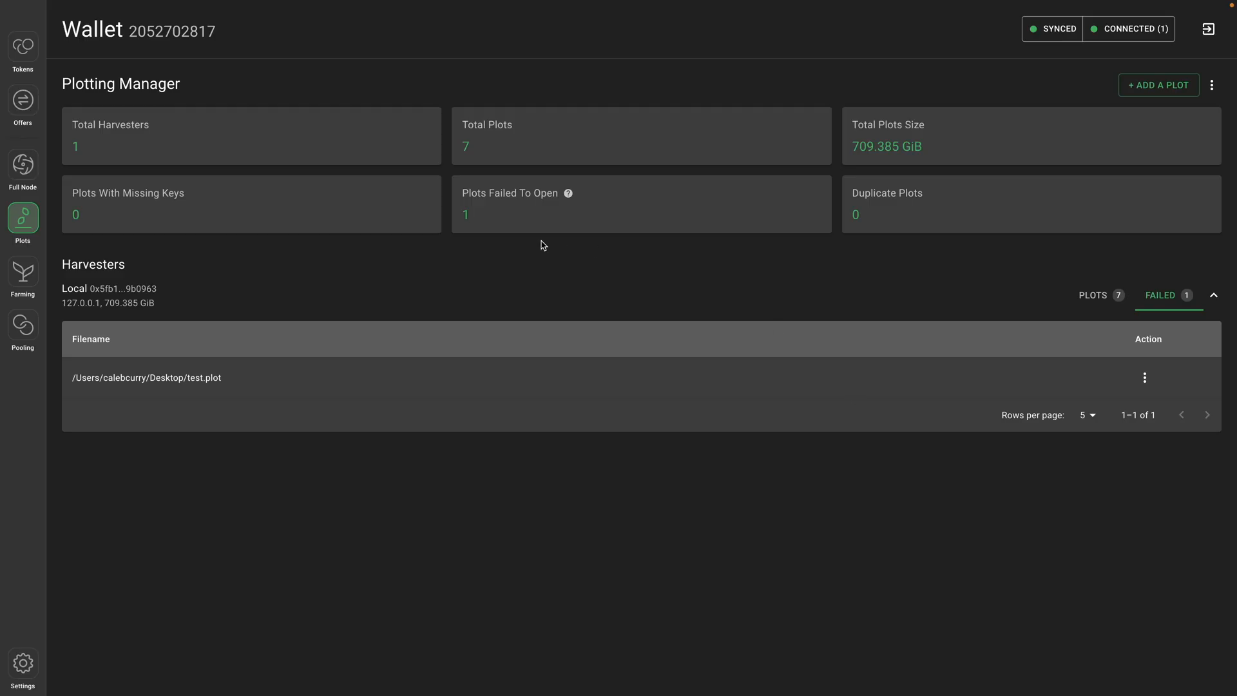
mouse_move(526, 218)
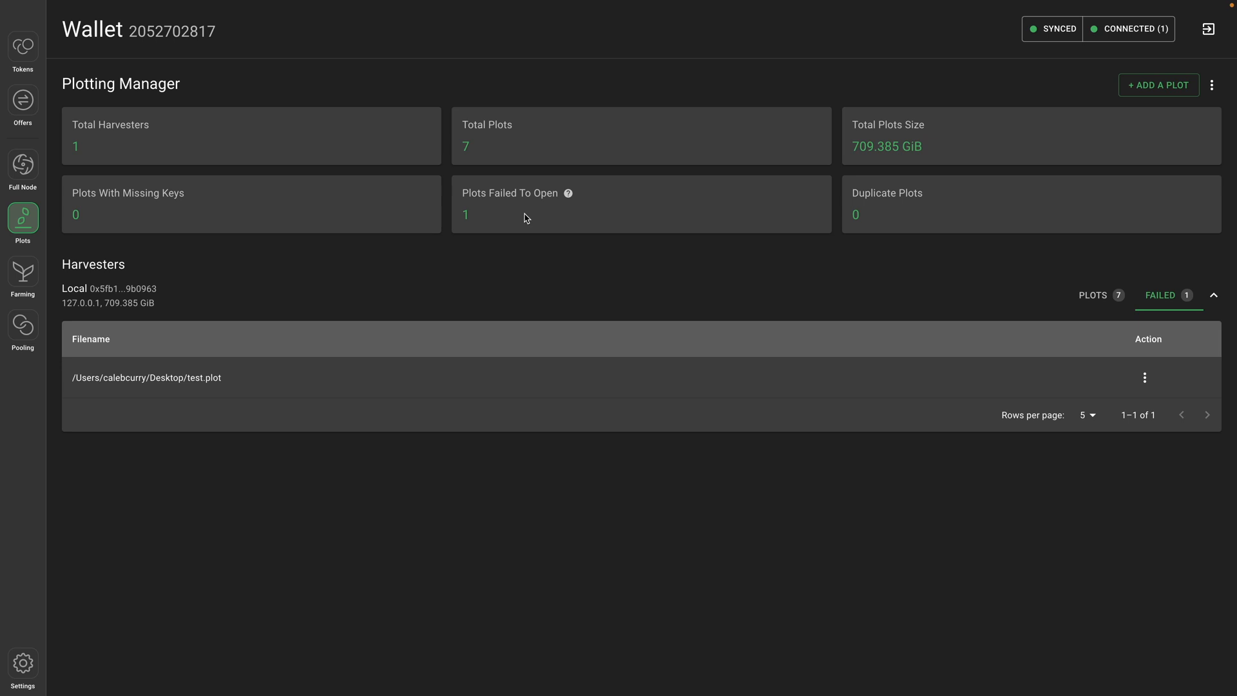
mouse_move(505, 231)
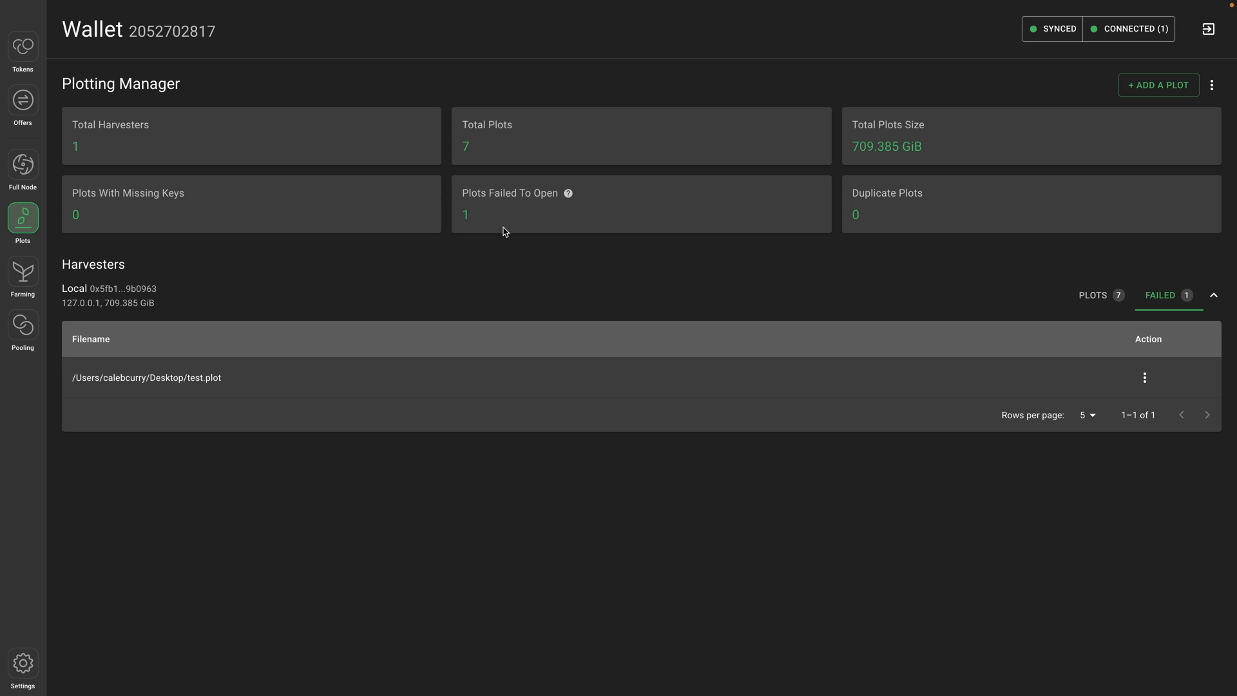
mouse_move(587, 264)
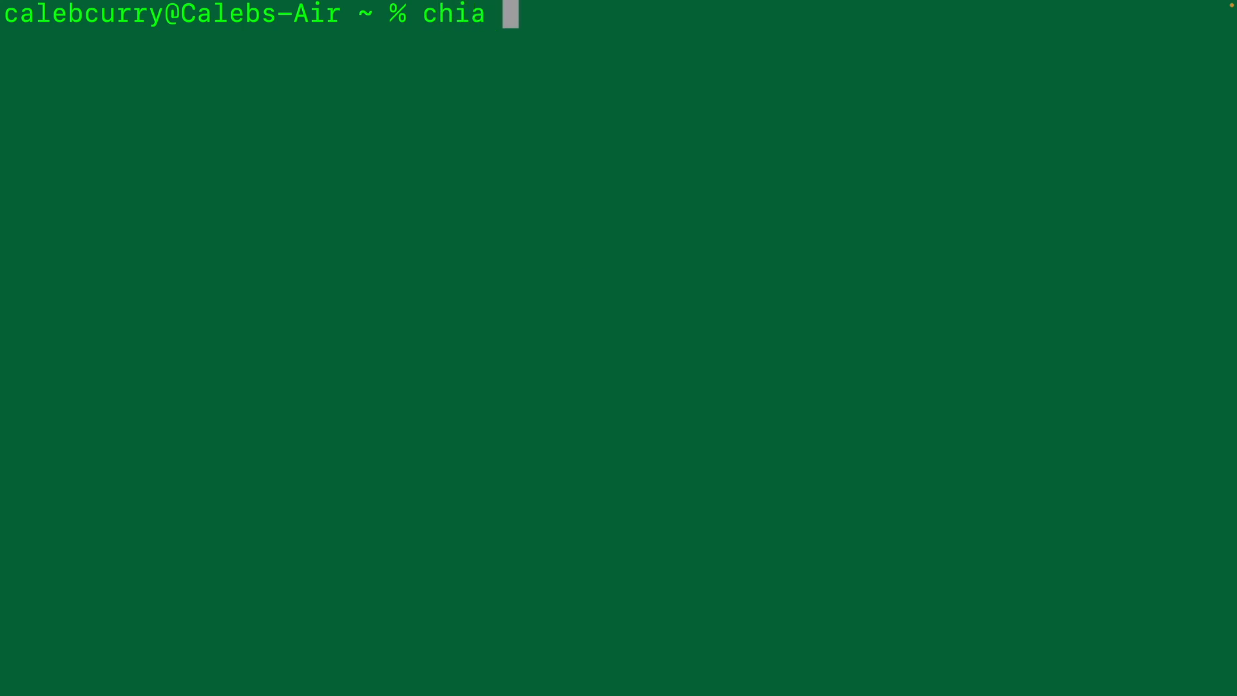
Run 'chia plots check' (7 valid, test.plot unopenable), select its path, and type 'touch test.plot'.
type("plots check")
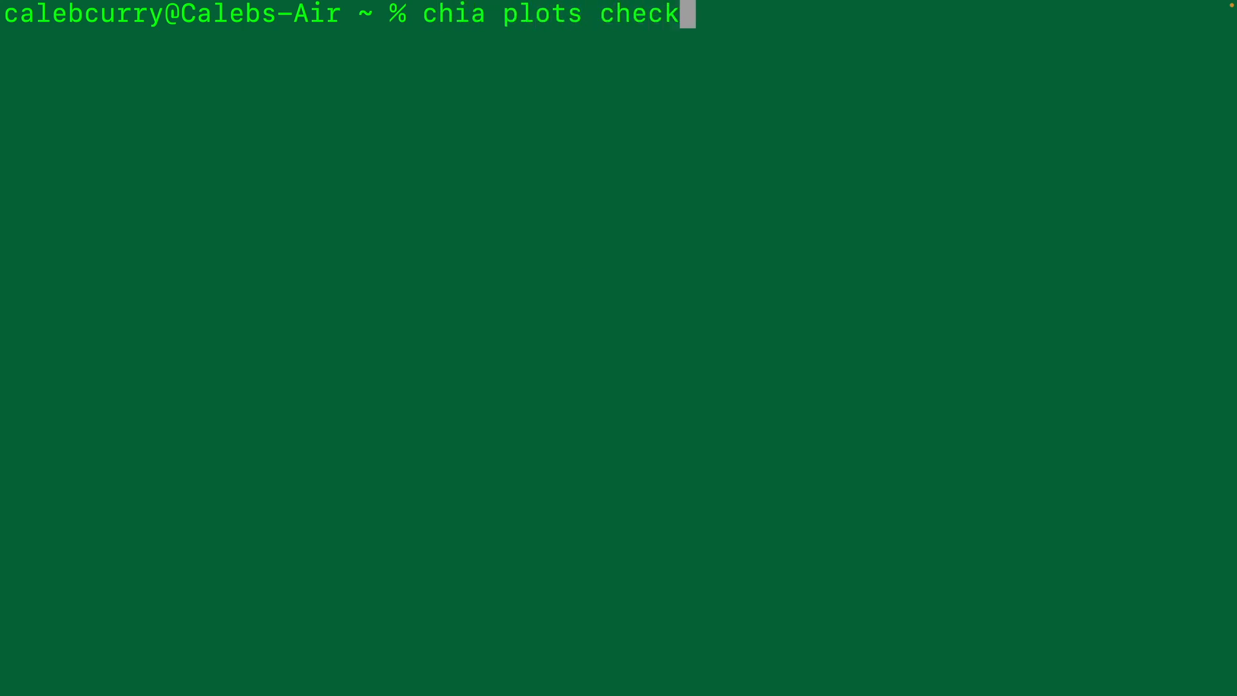
key("Return")
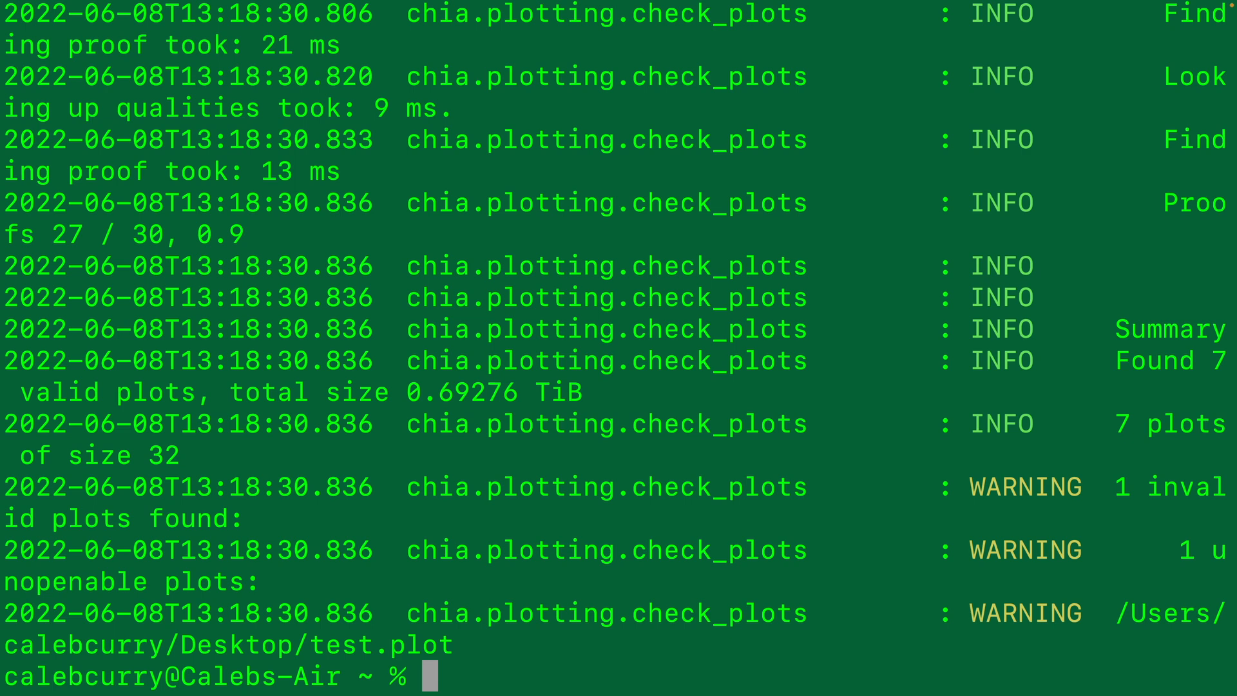
mouse_move(959, 548)
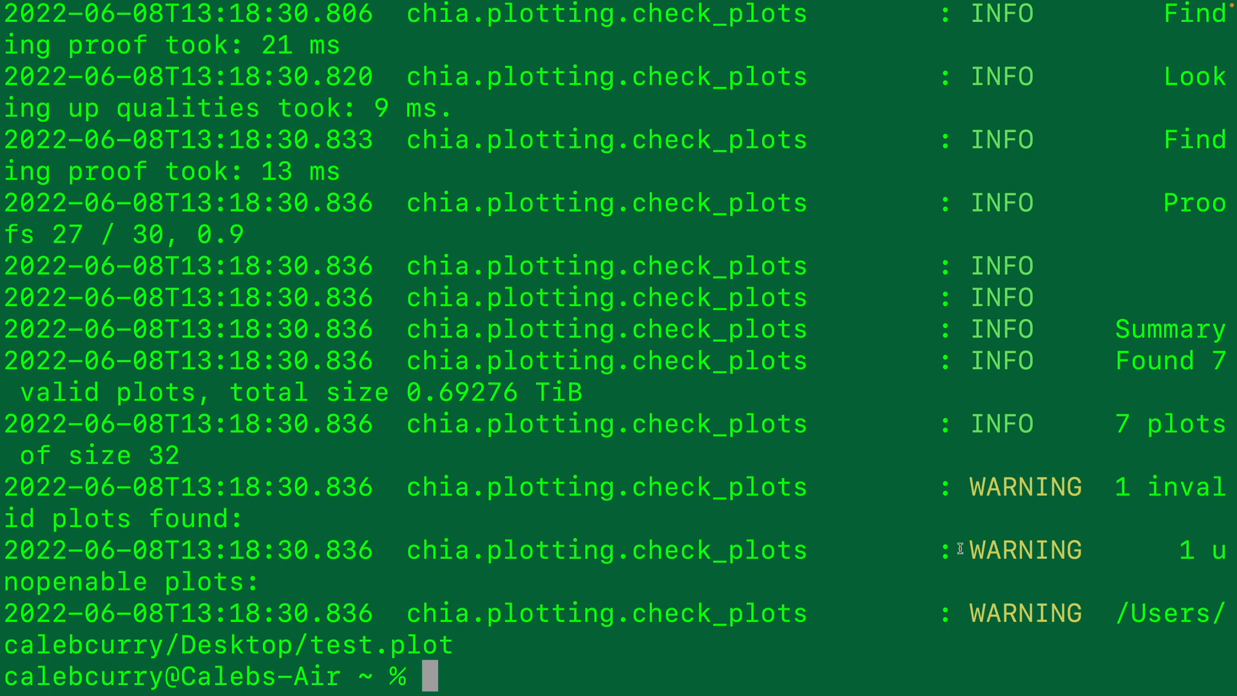
mouse_move(190, 478)
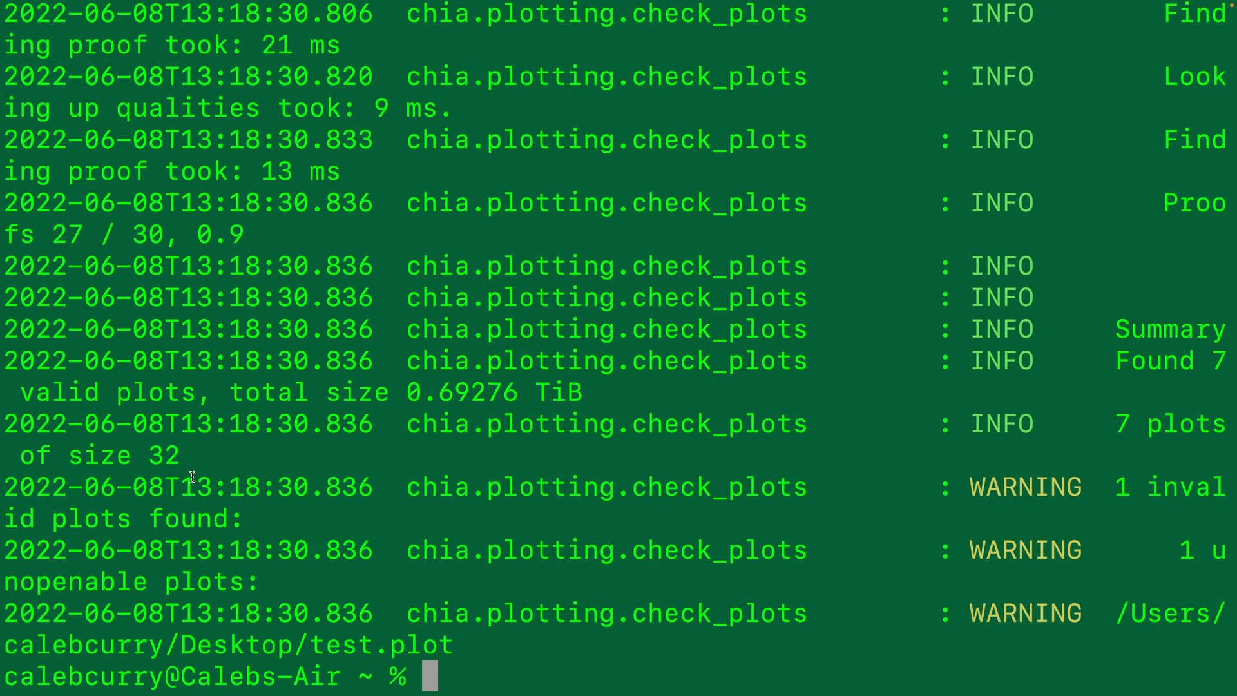
mouse_move(170, 587)
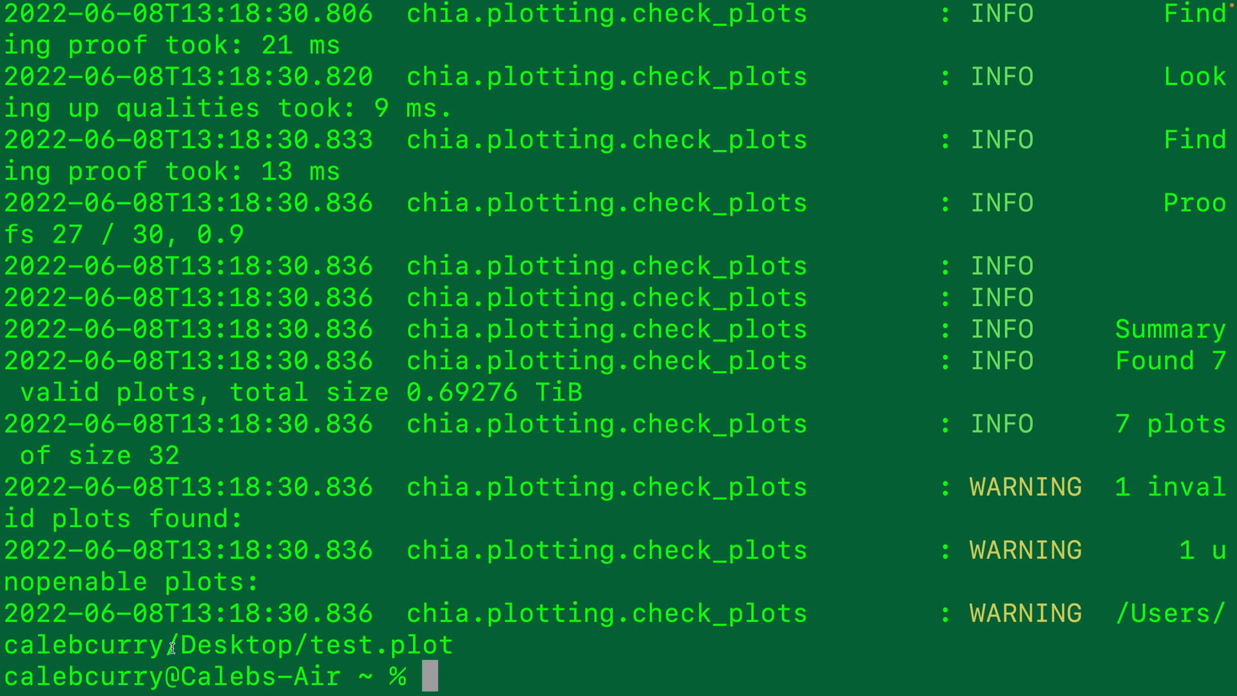
double_click(371, 646)
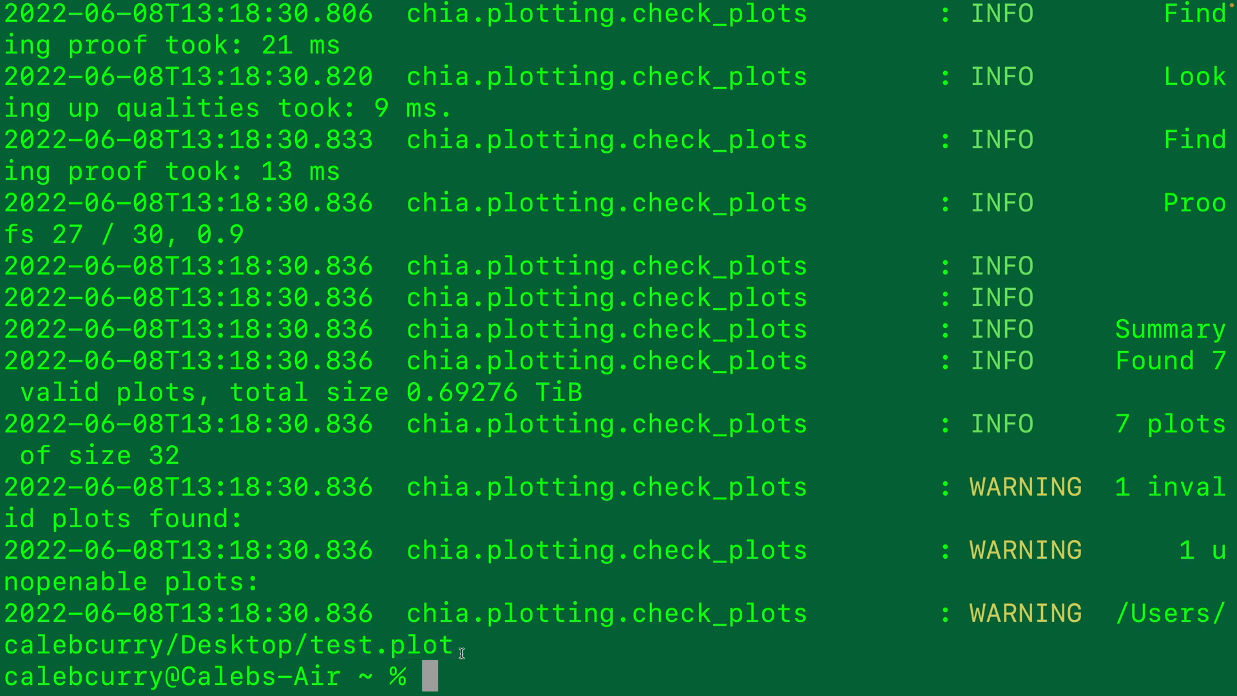
type("touch test.l")
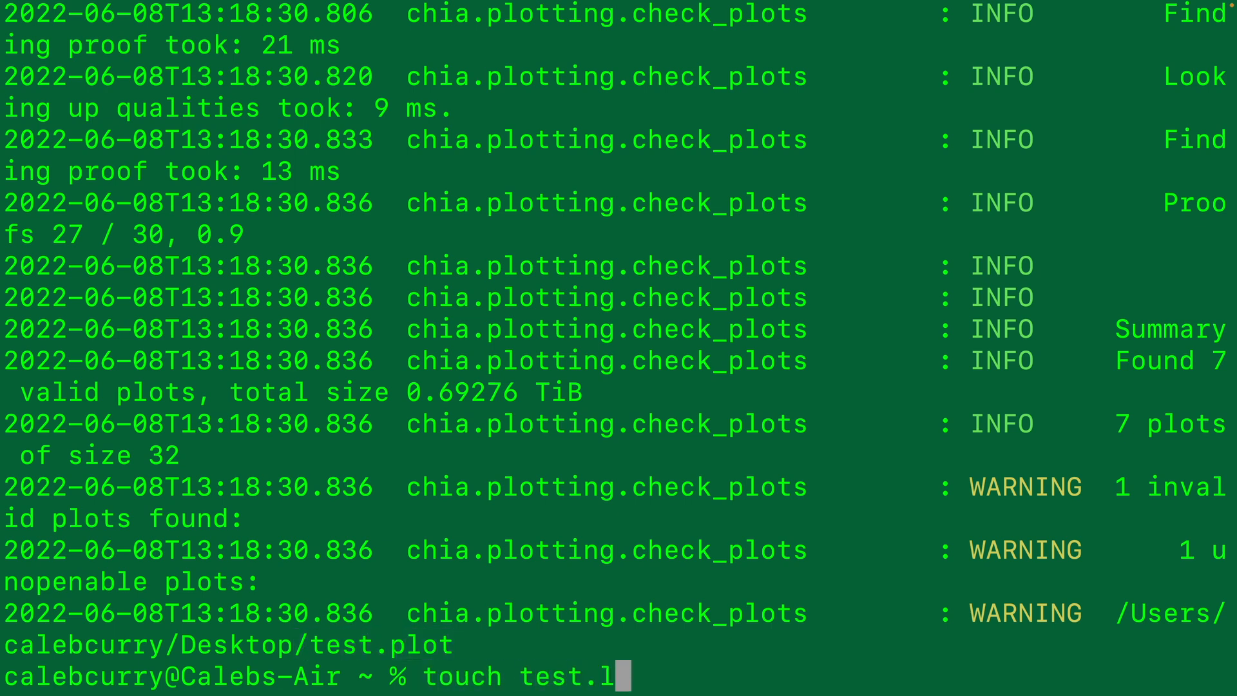
type("ot")
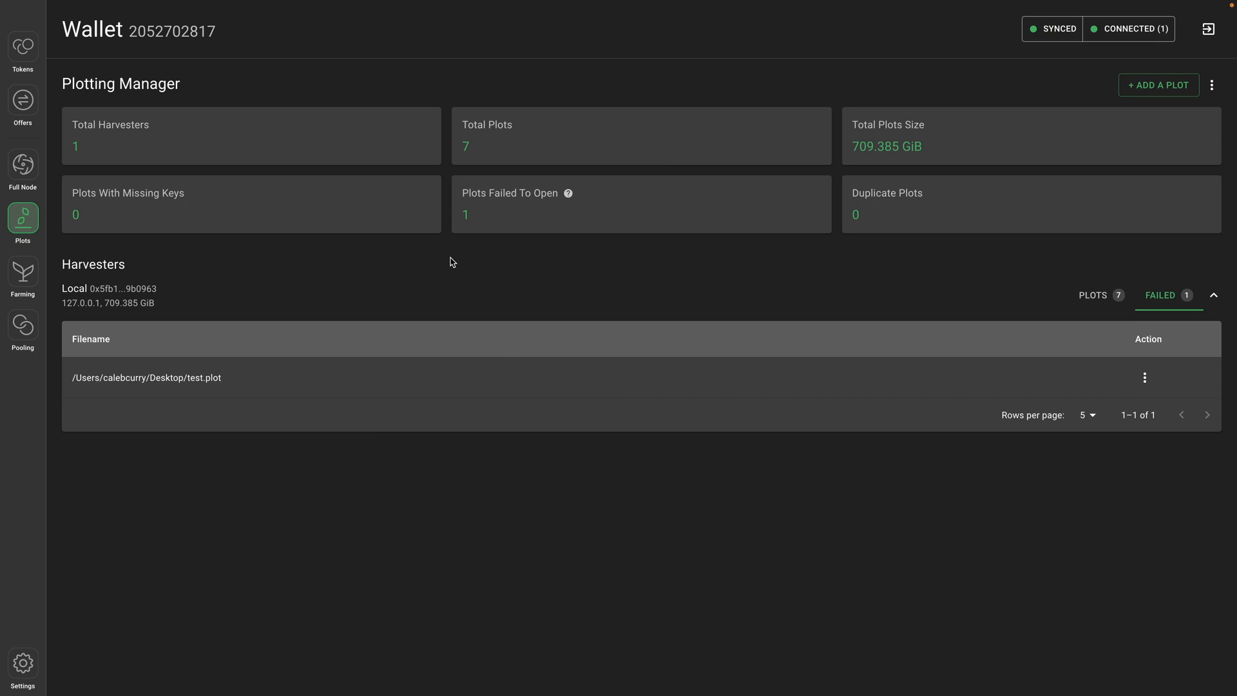
mouse_move(570, 239)
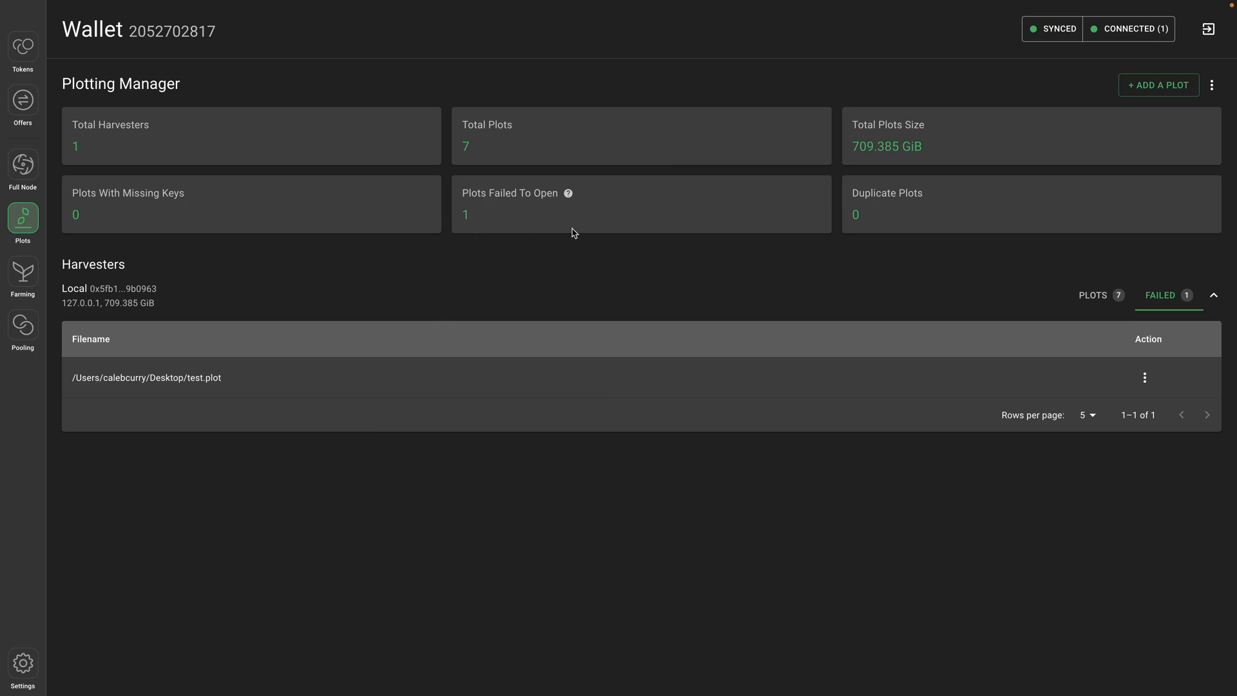
mouse_move(899, 249)
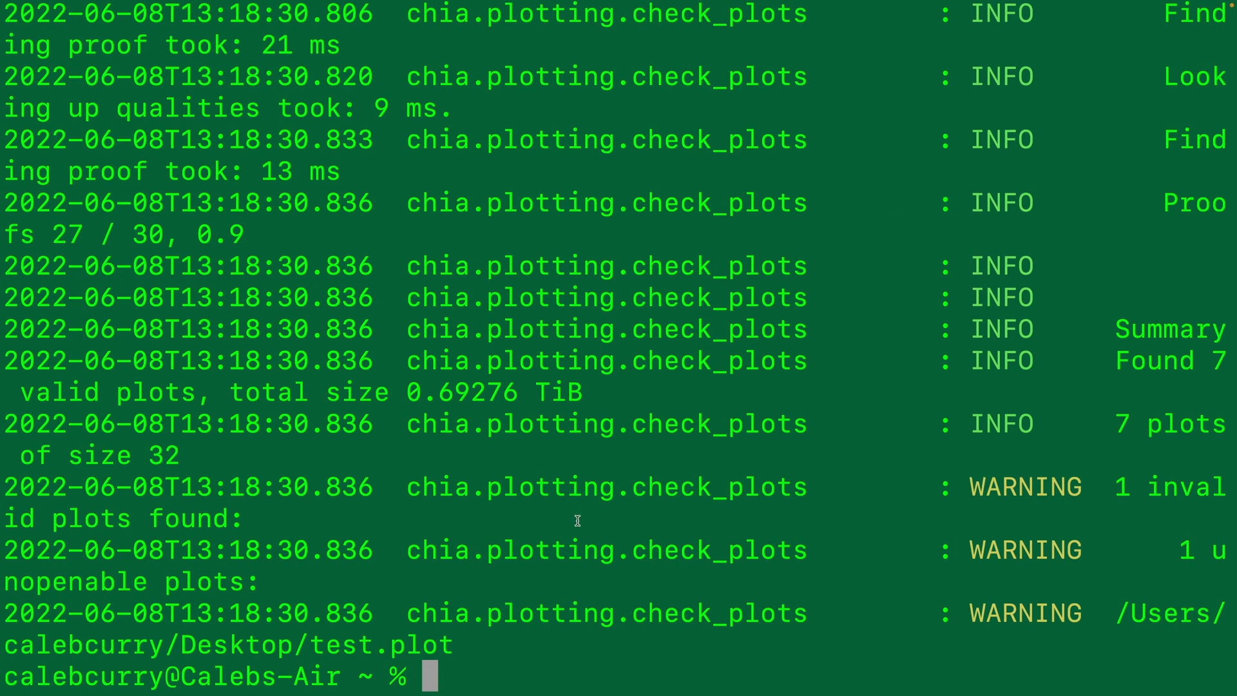
mouse_move(518, 608)
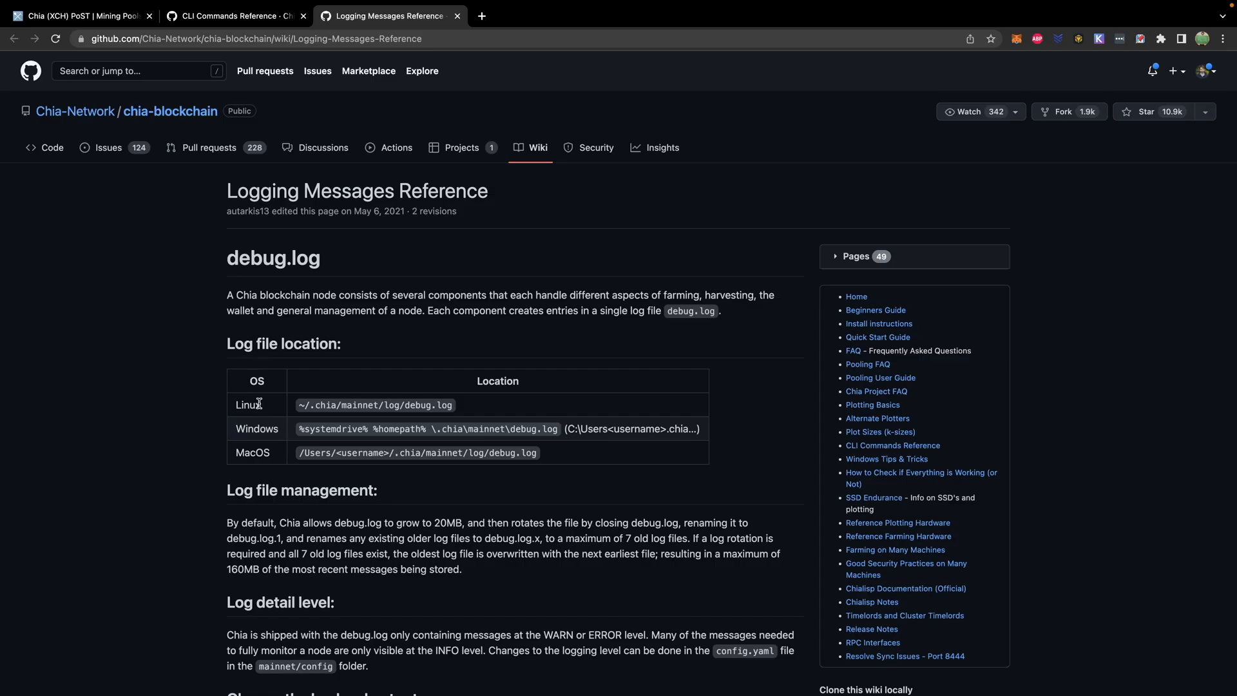
mouse_move(541, 453)
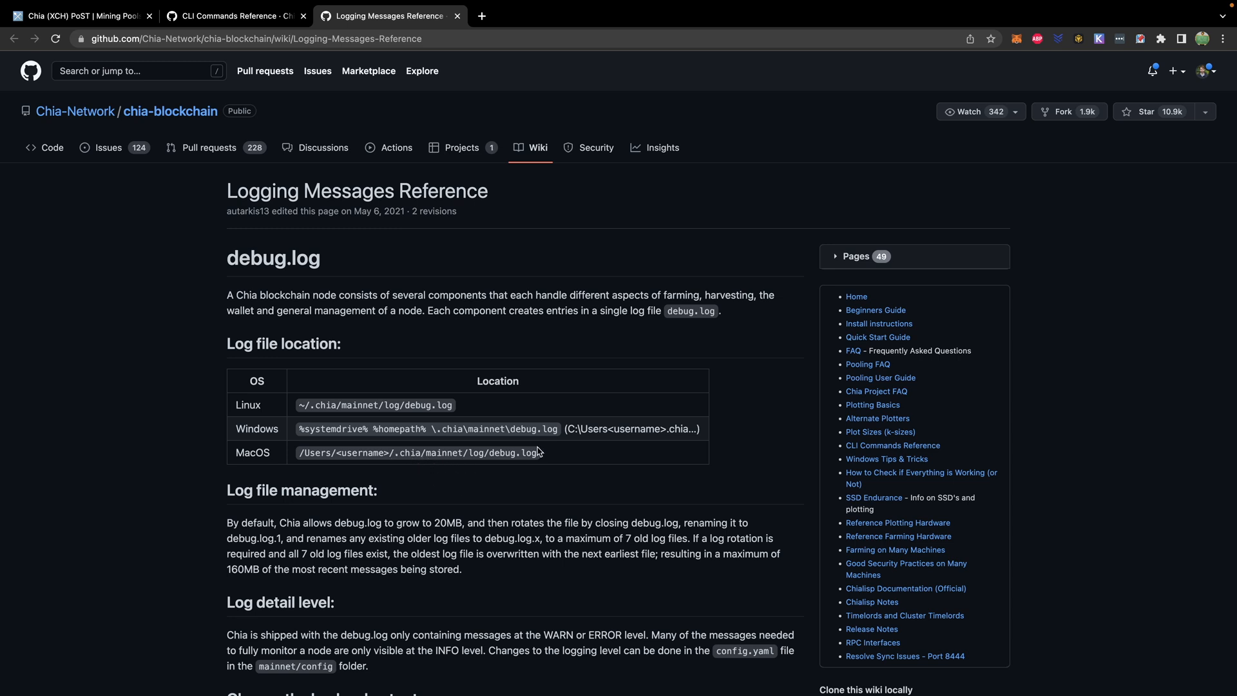
scroll("down", 3)
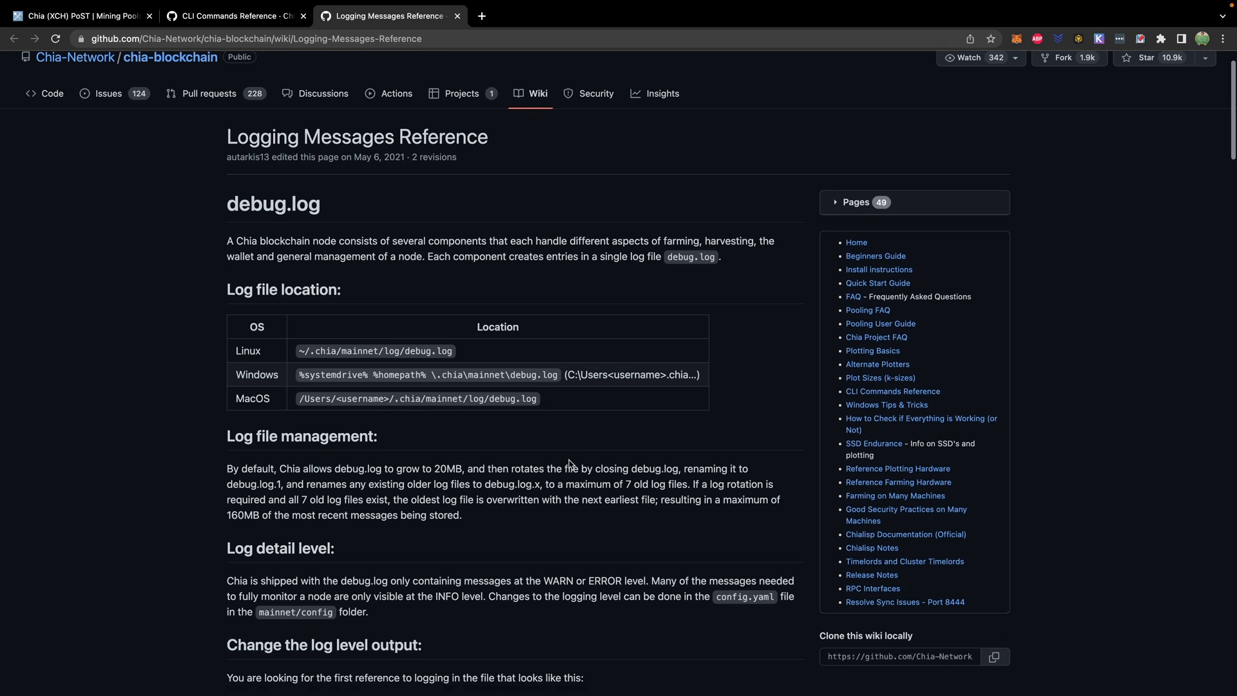
scroll("down", 3)
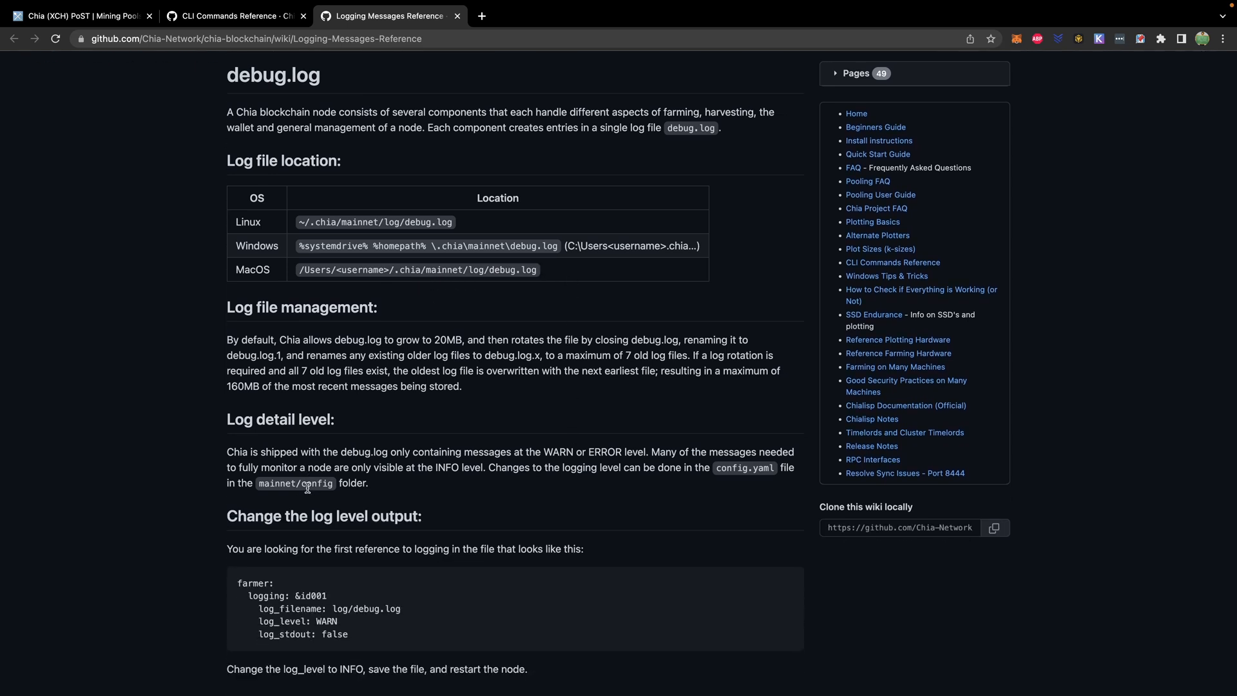
mouse_move(326, 621)
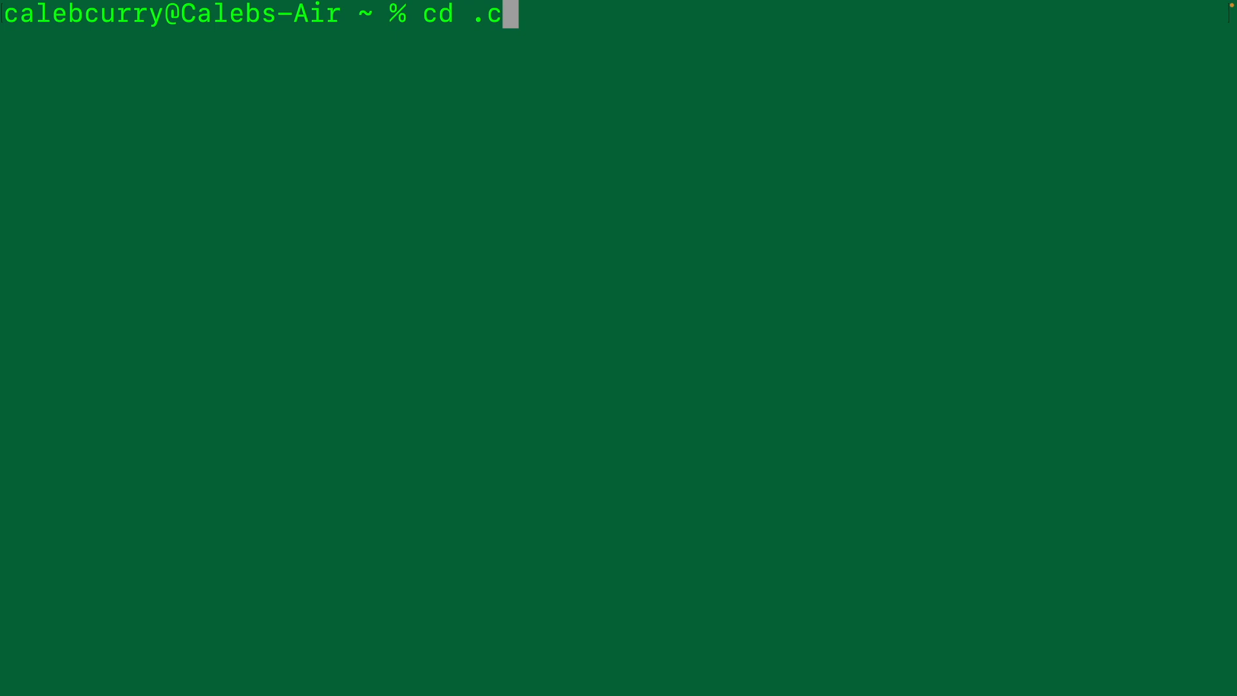
Navigate to .chia/mainnet/config and open config.yaml with the code command.
type("hia/mainnet/")
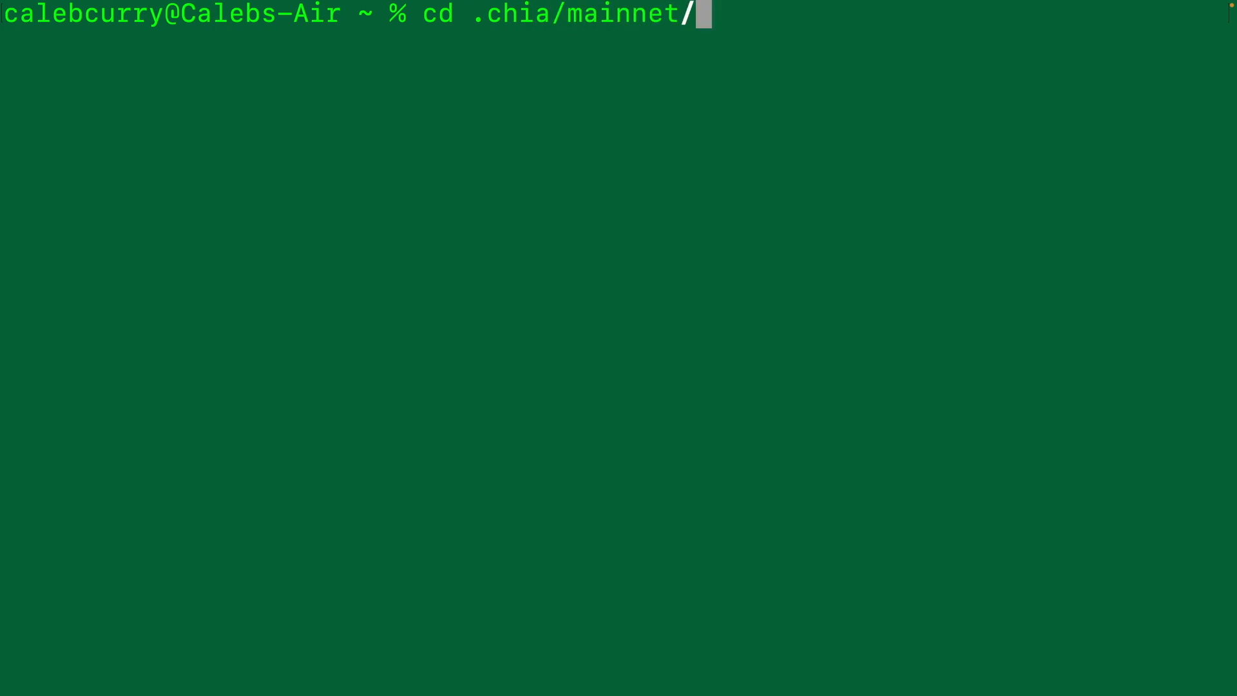
type("config")
type("ls")
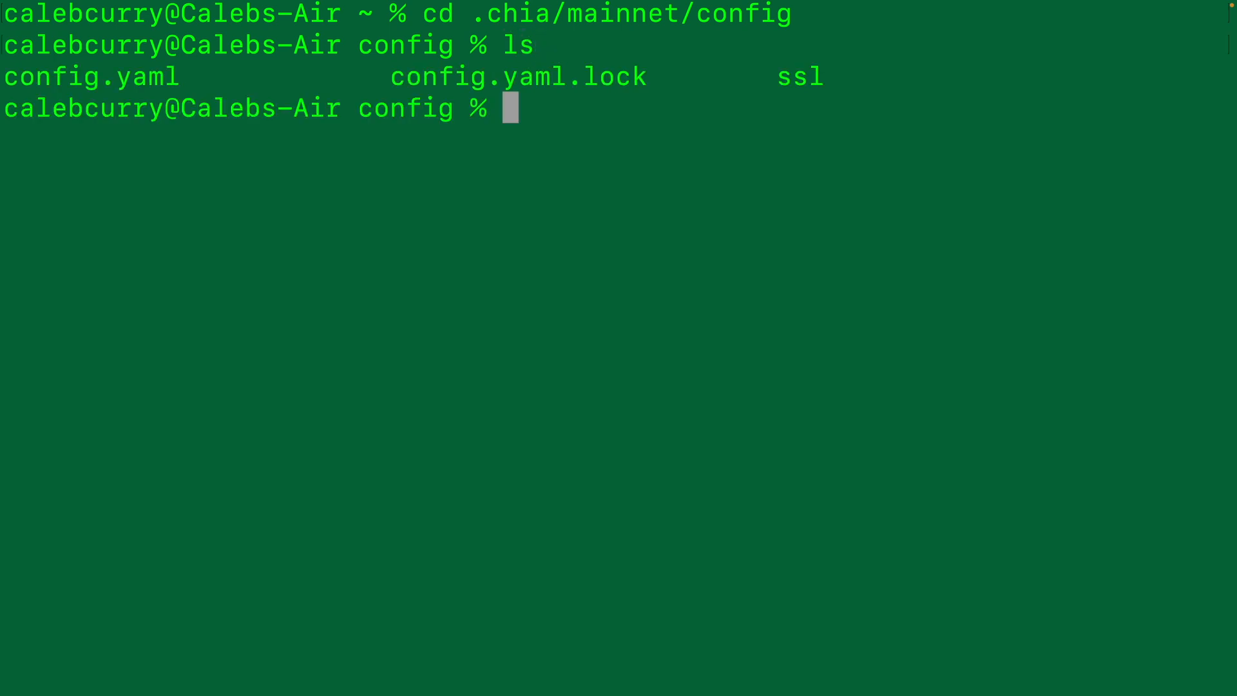
type("config.yaml")
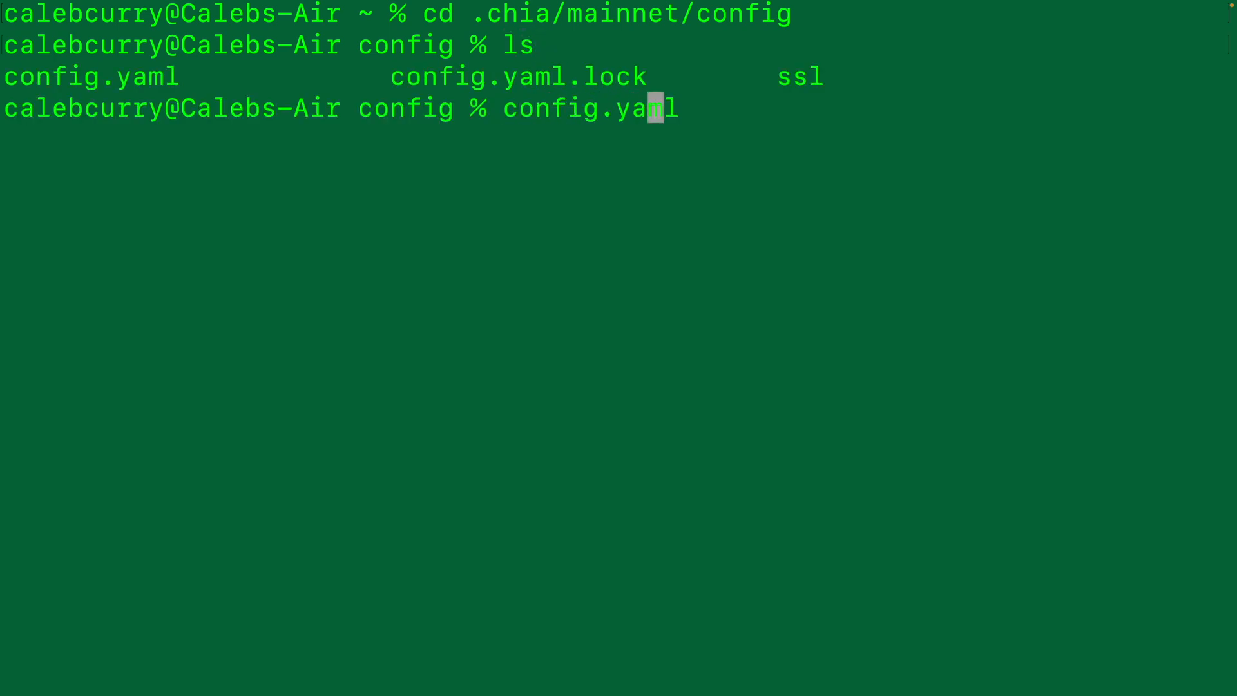
key("Home")
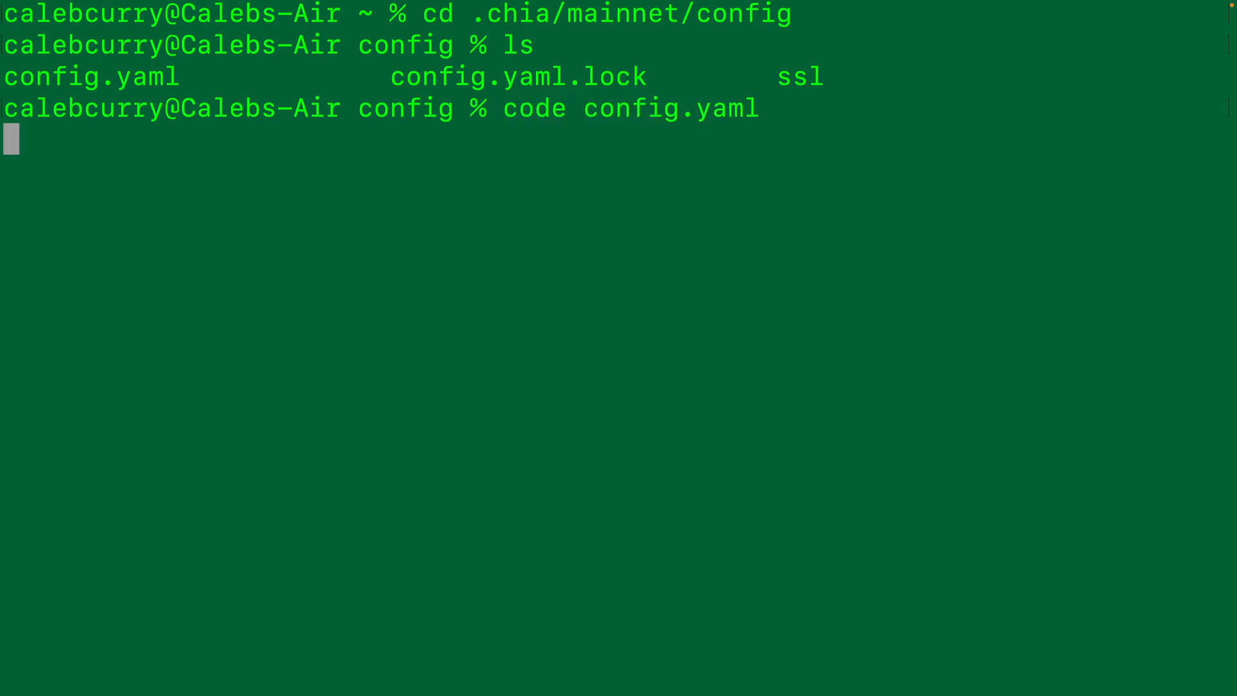
key("Return")
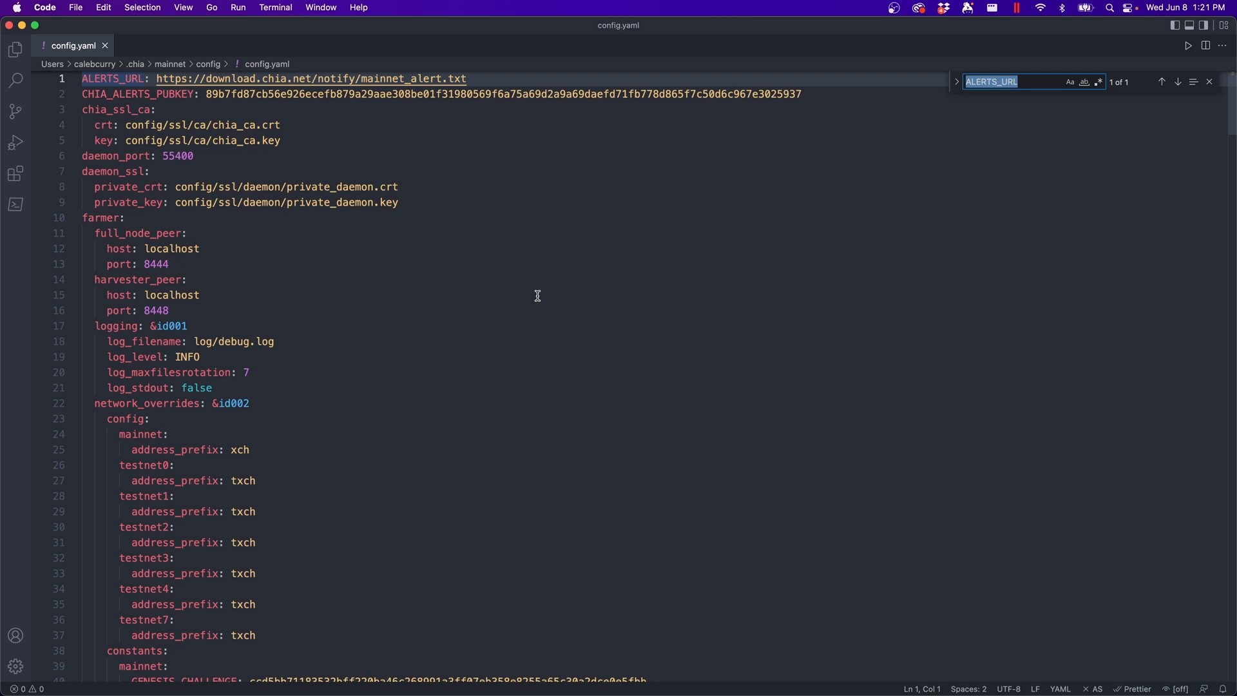
type("logging")
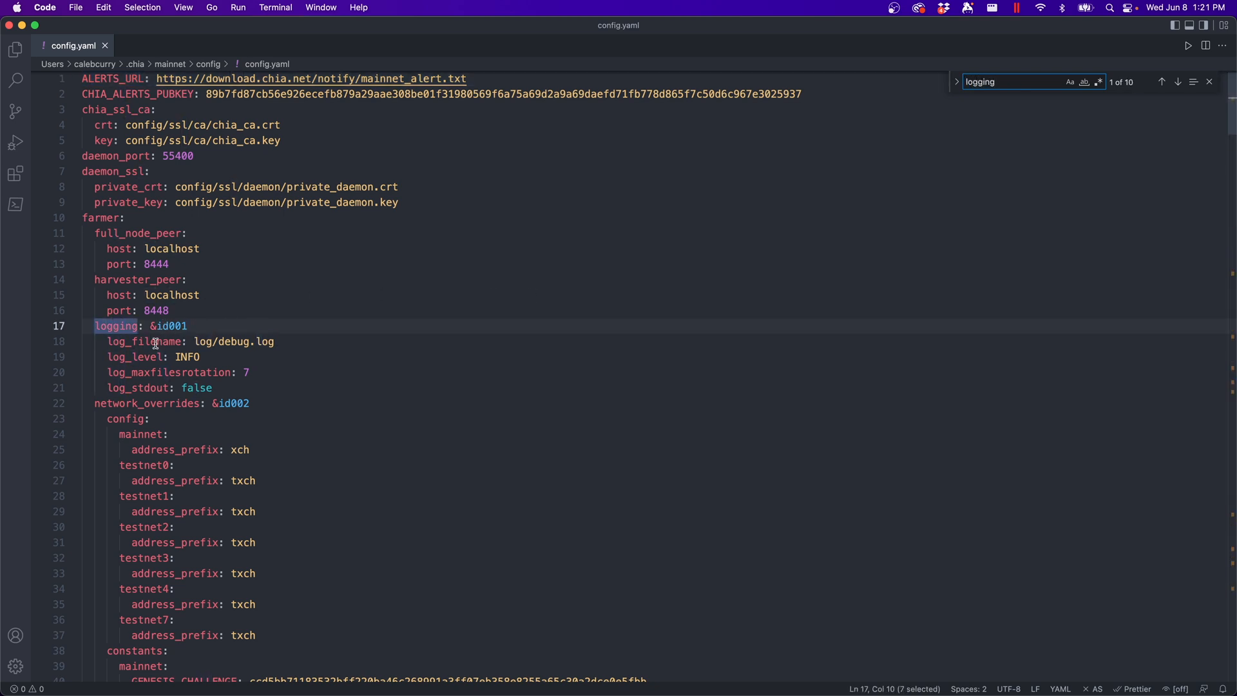
left_click(187, 356)
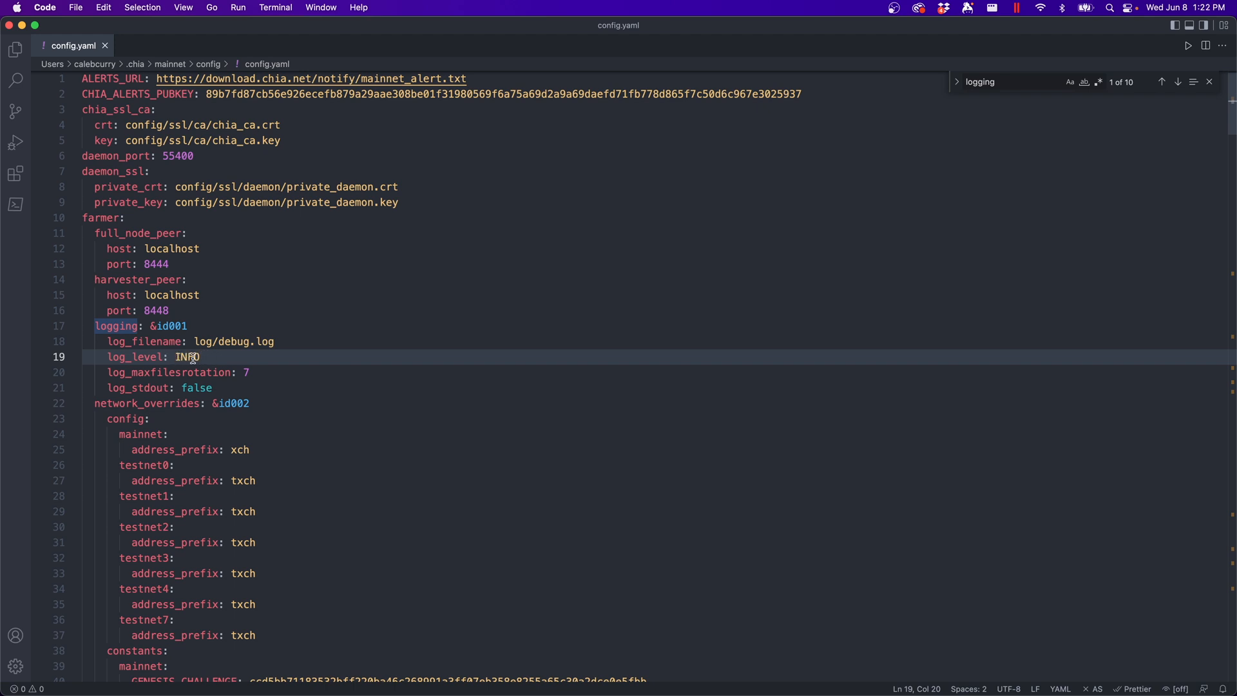
mouse_move(225, 351)
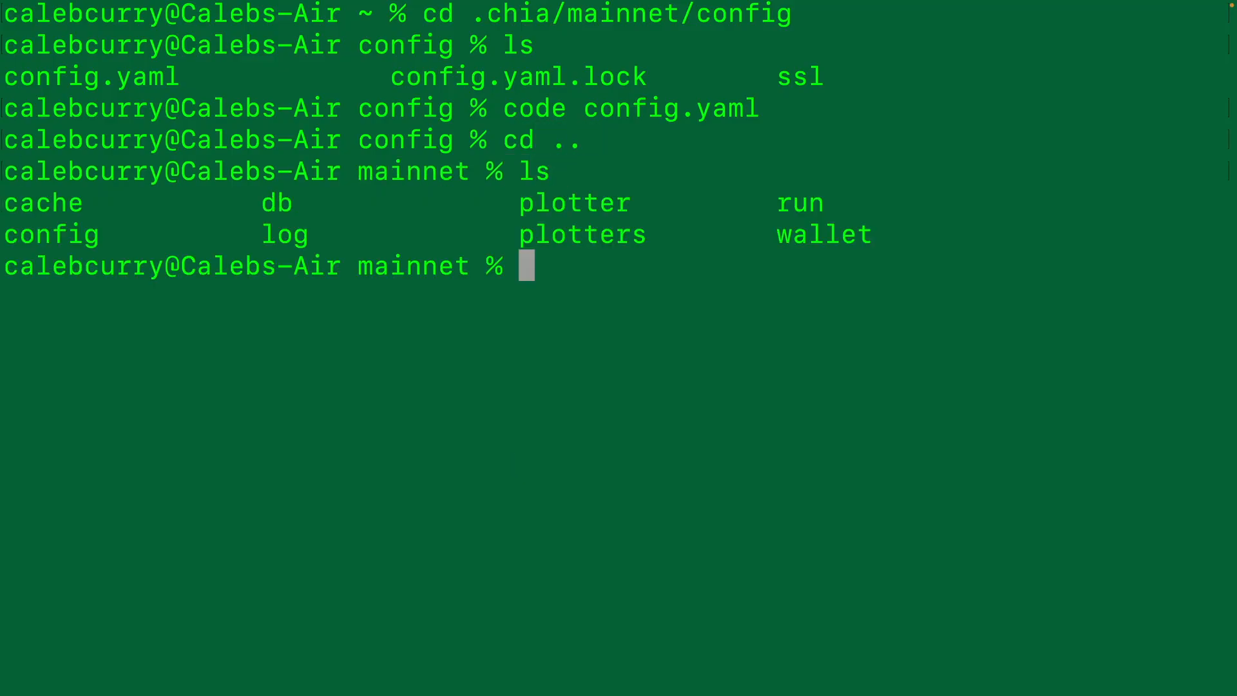
Enter the log folder, list debug.log and debug.log.1, and open debug.log with code.
type("cd l")
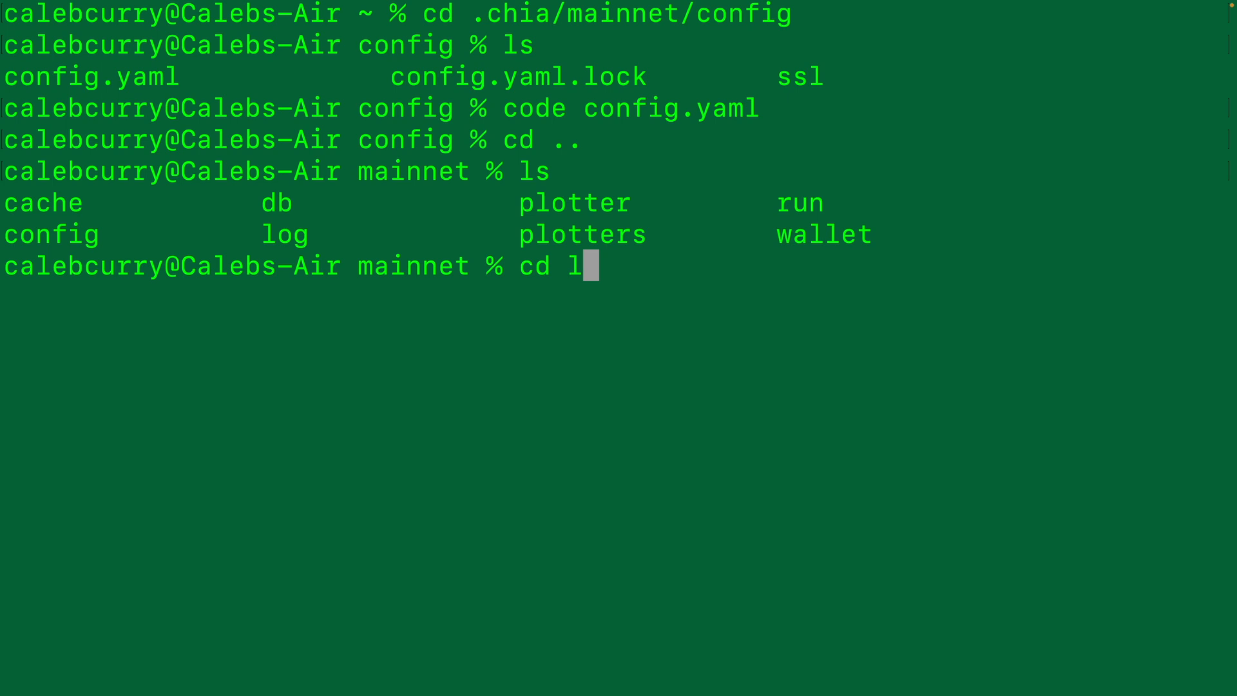
key("Return")
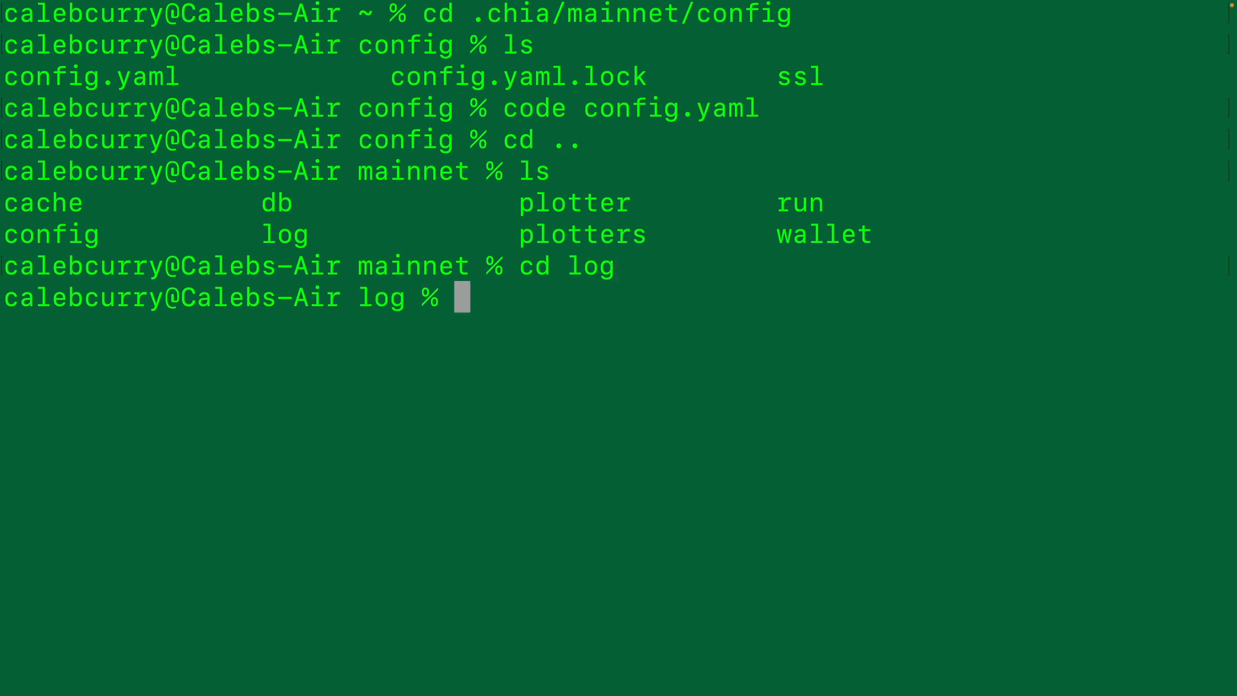
type("ls")
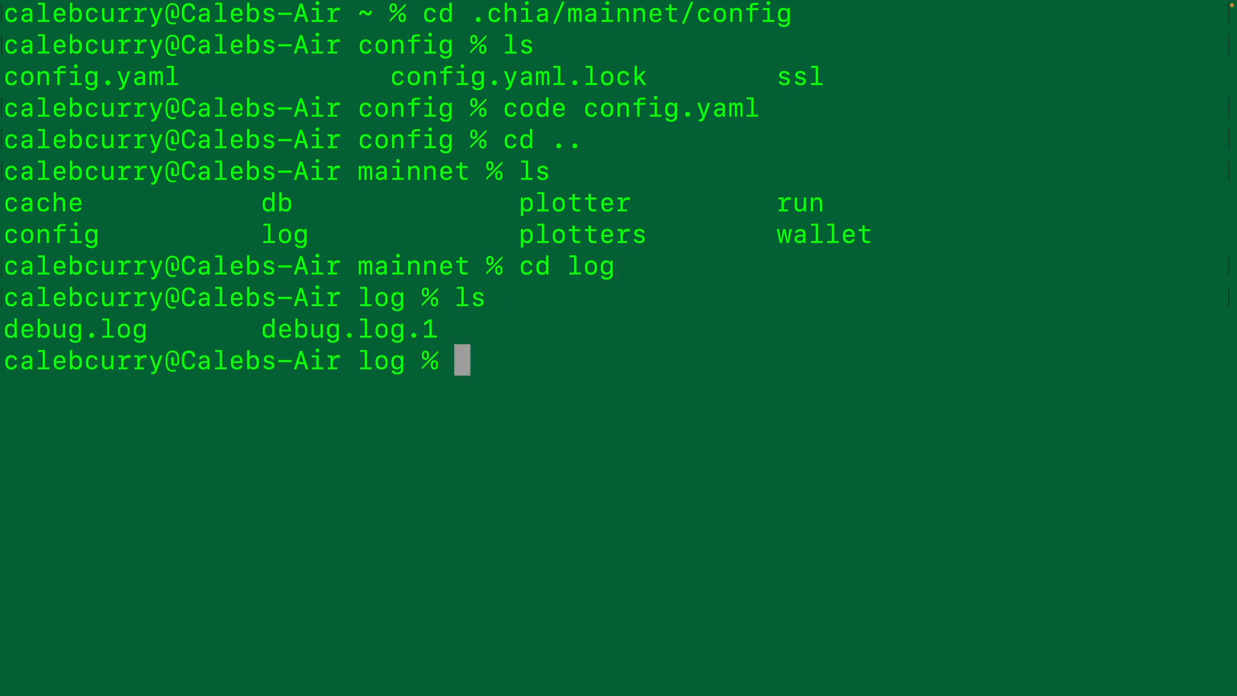
mouse_move(382, 394)
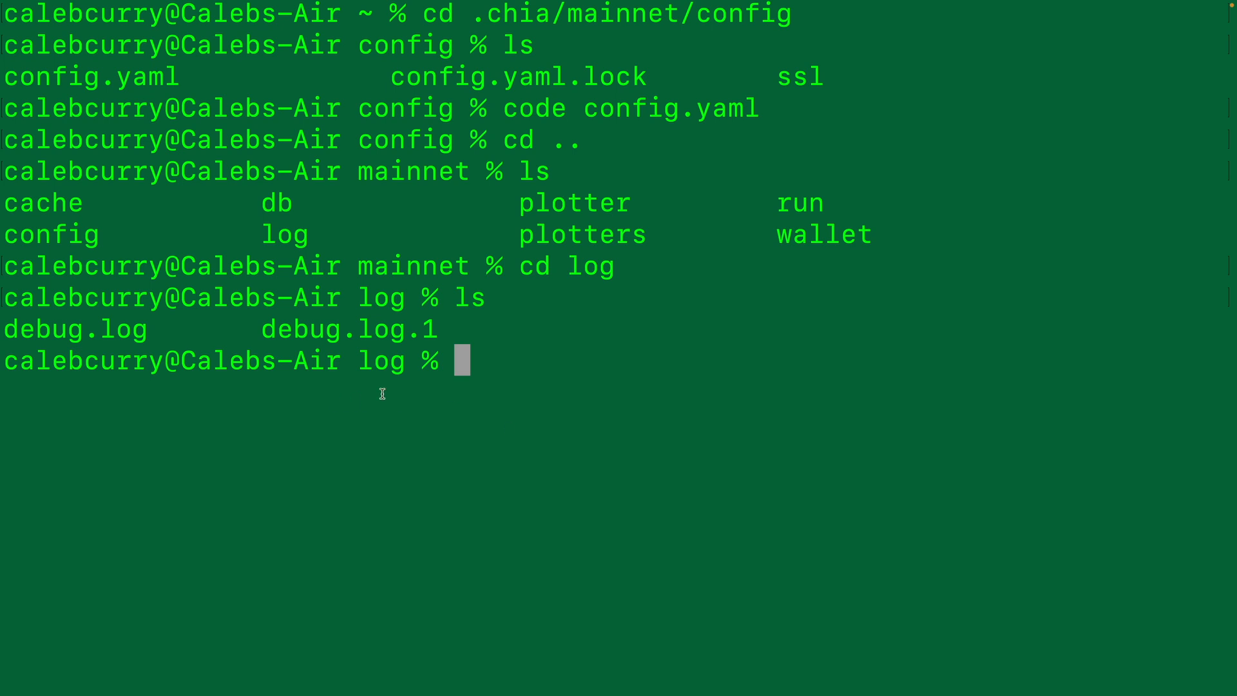
mouse_move(522, 329)
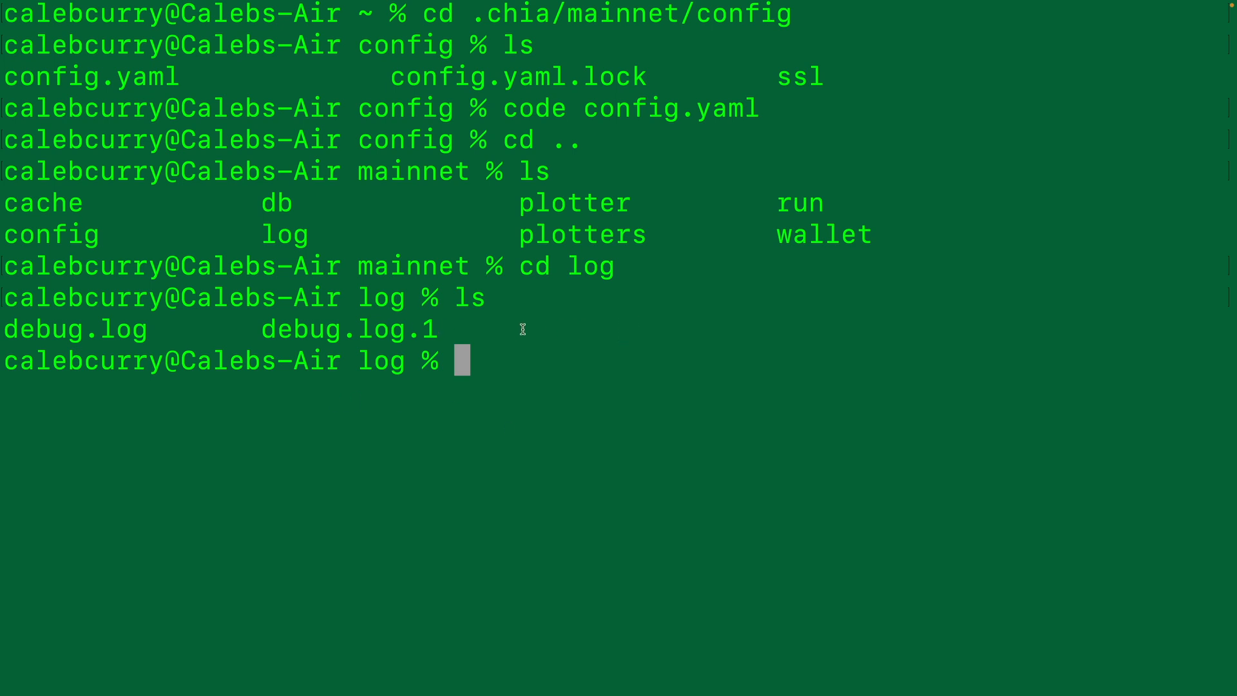
mouse_move(173, 338)
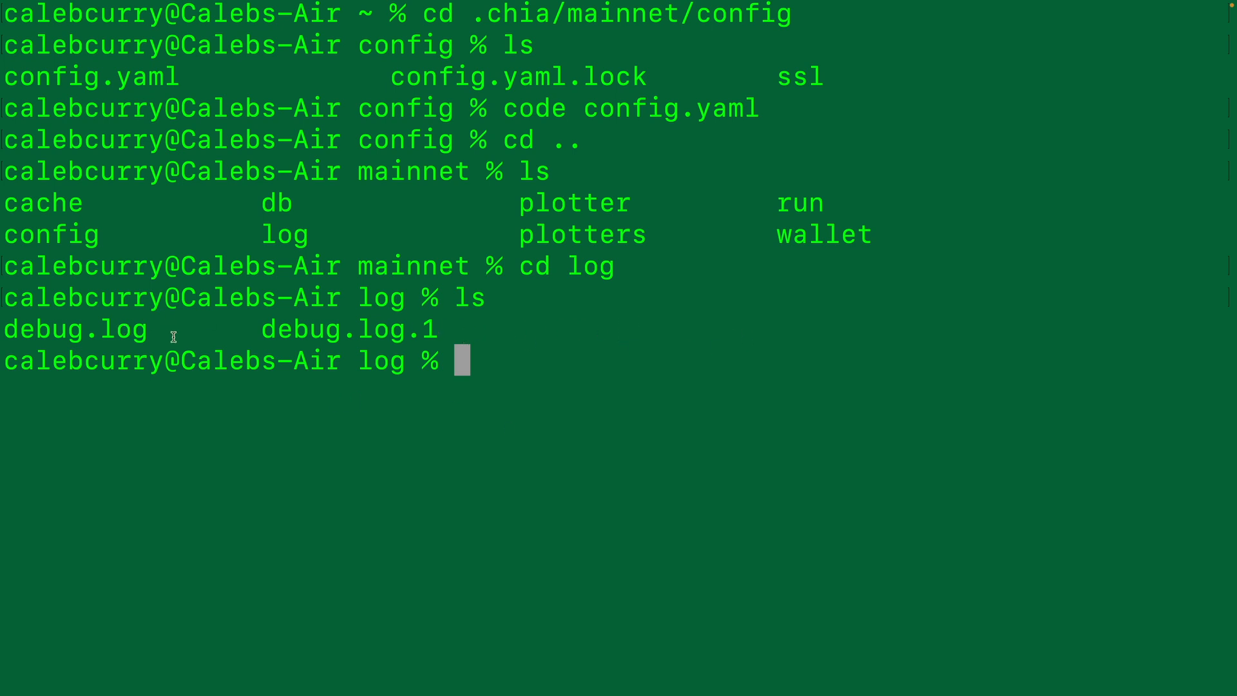
type("code")
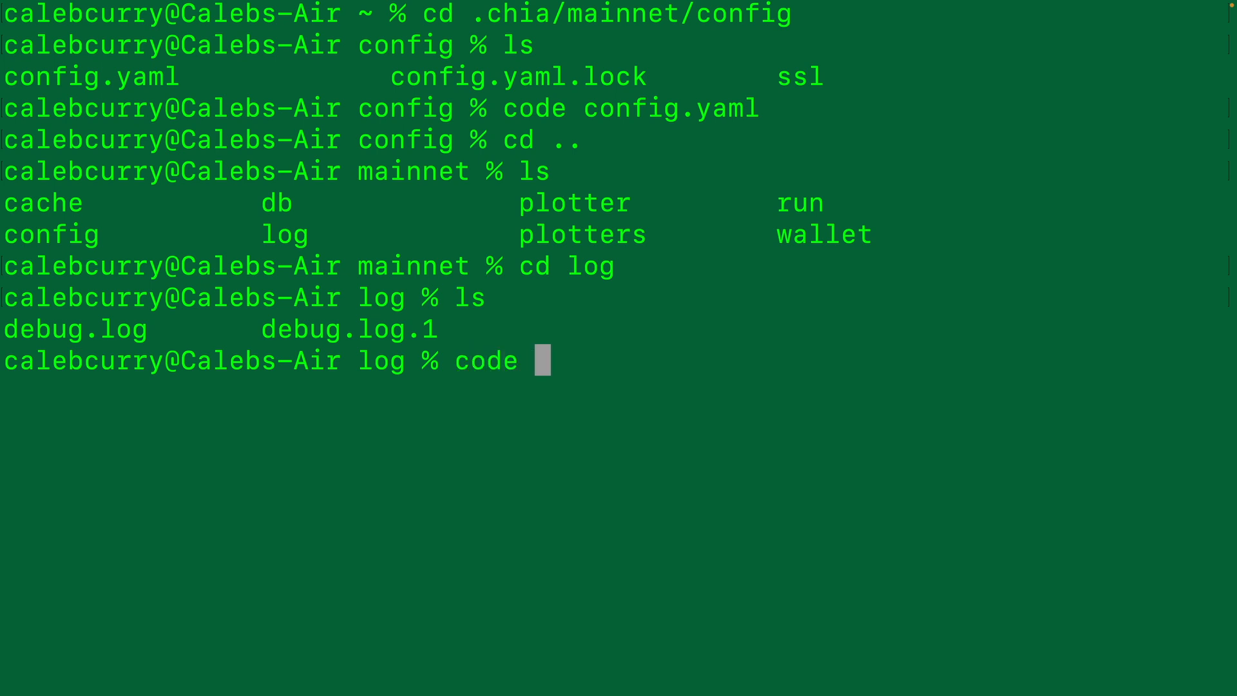
type("debug.log")
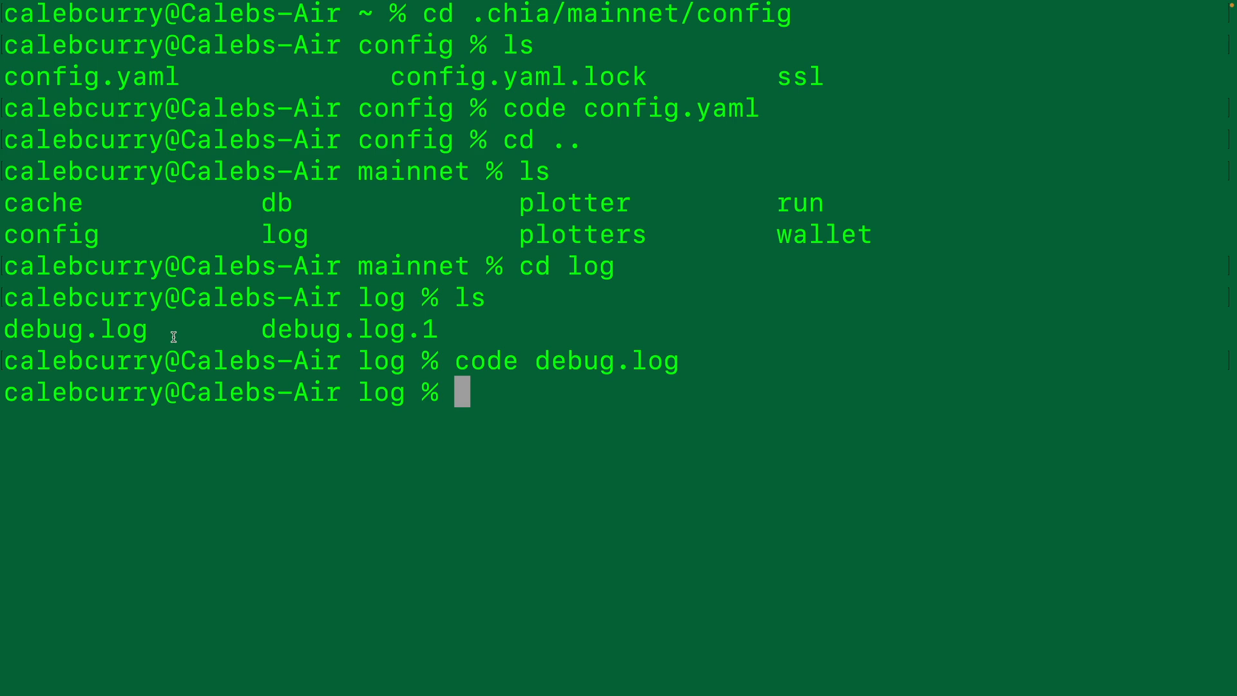
key("Return")
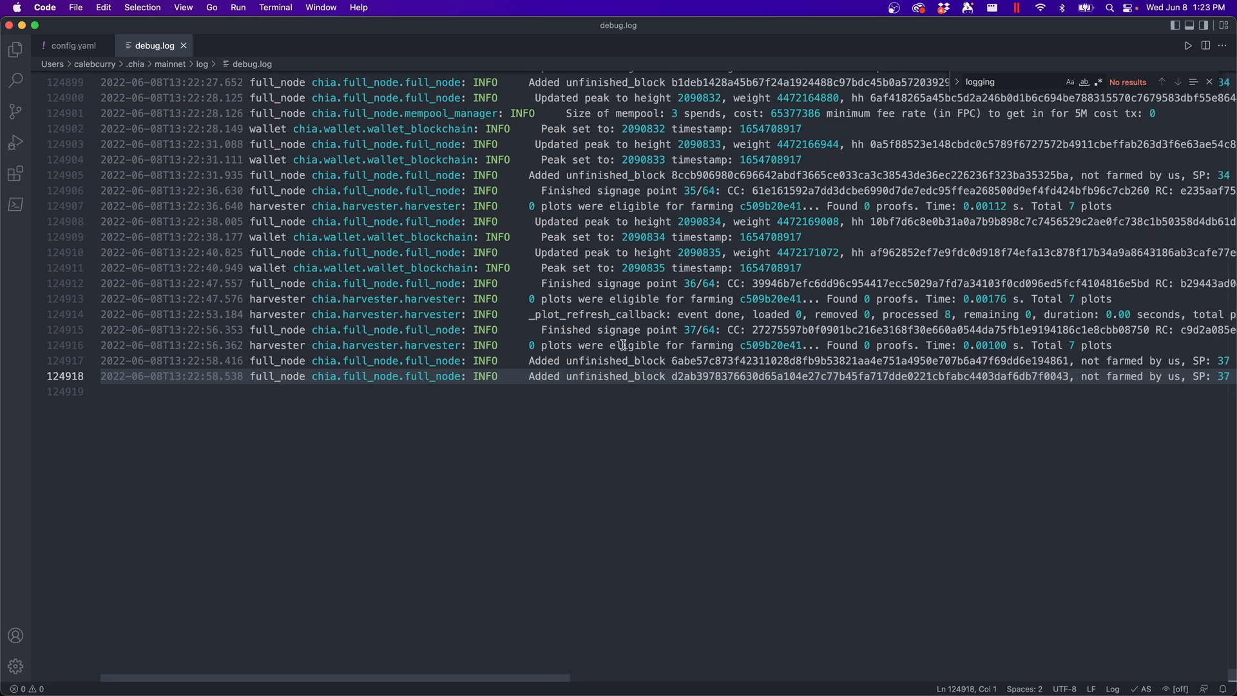
scroll("down", 3)
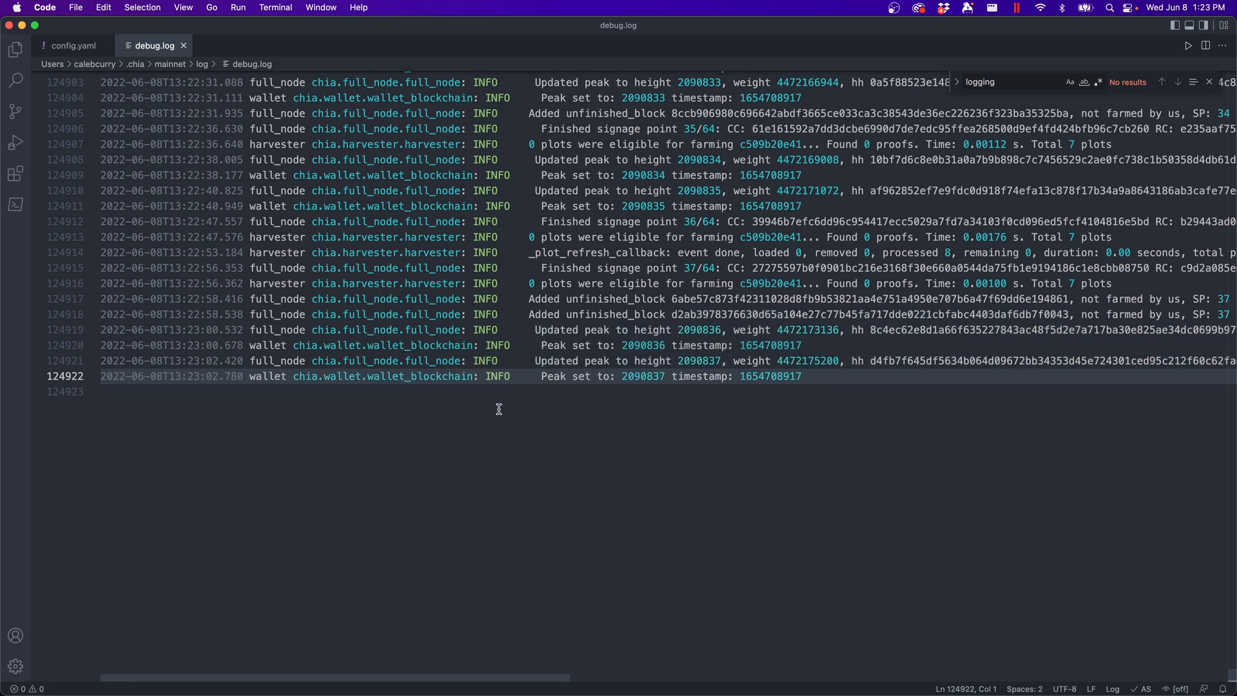
scroll("down", 3)
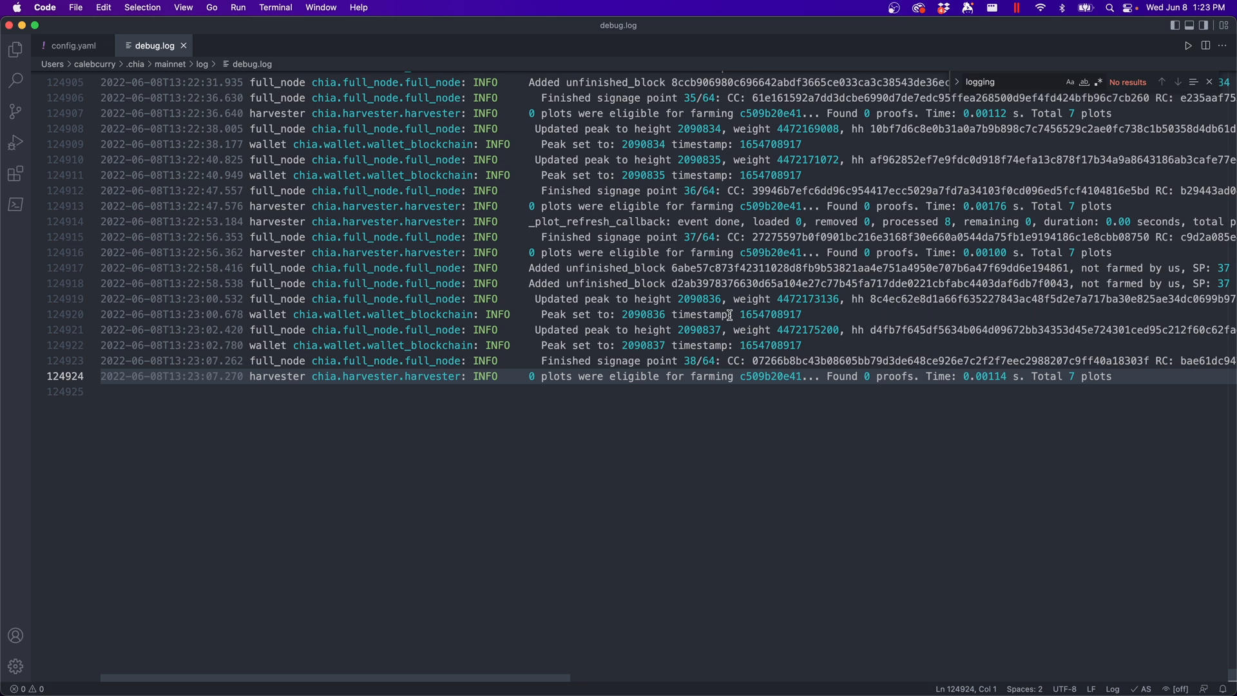
mouse_move(717, 426)
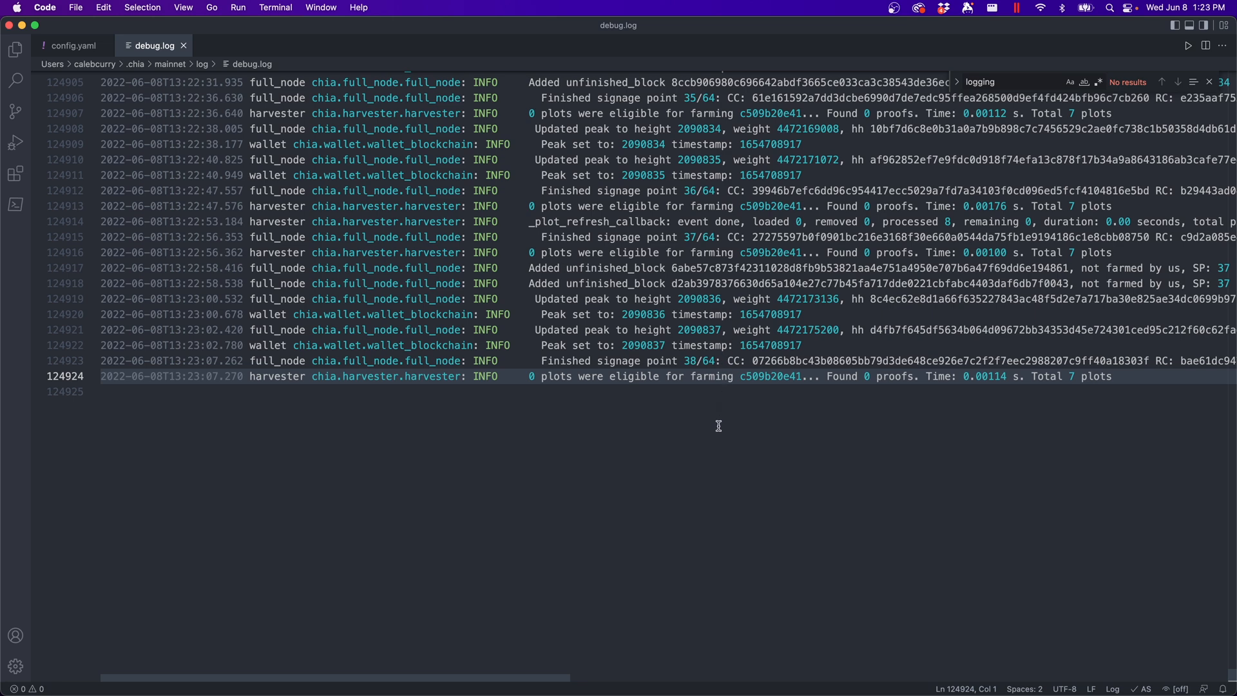
scroll("down", 3)
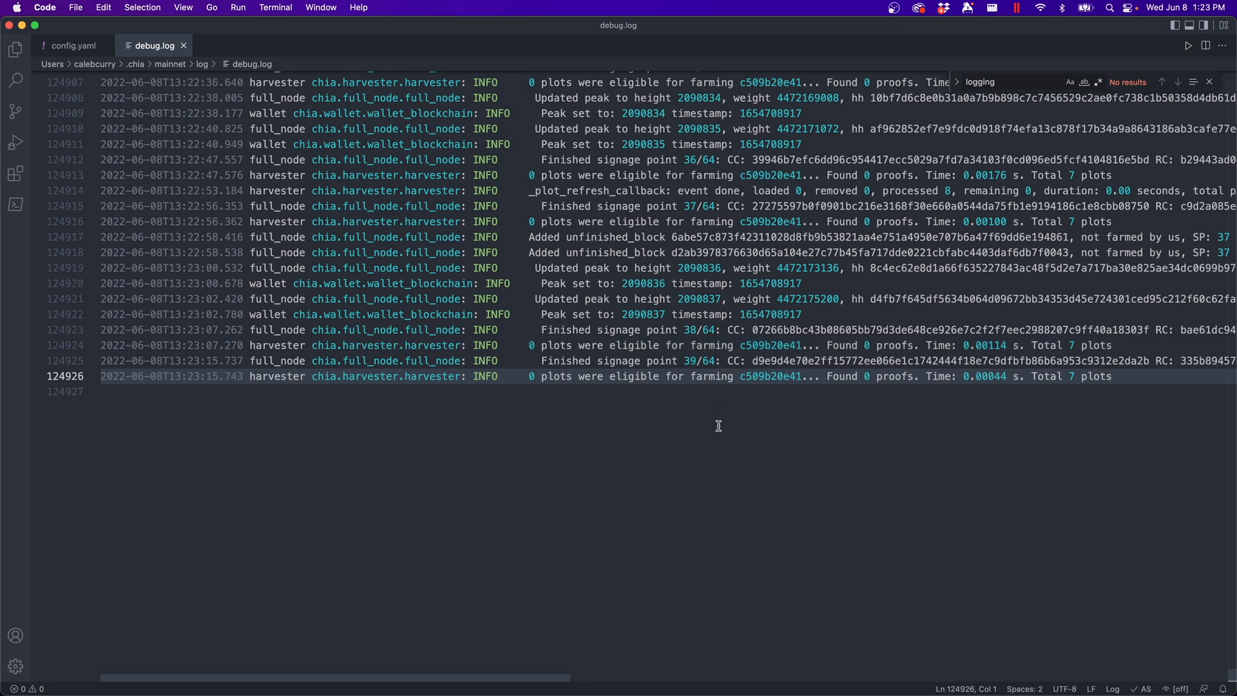
mouse_move(401, 443)
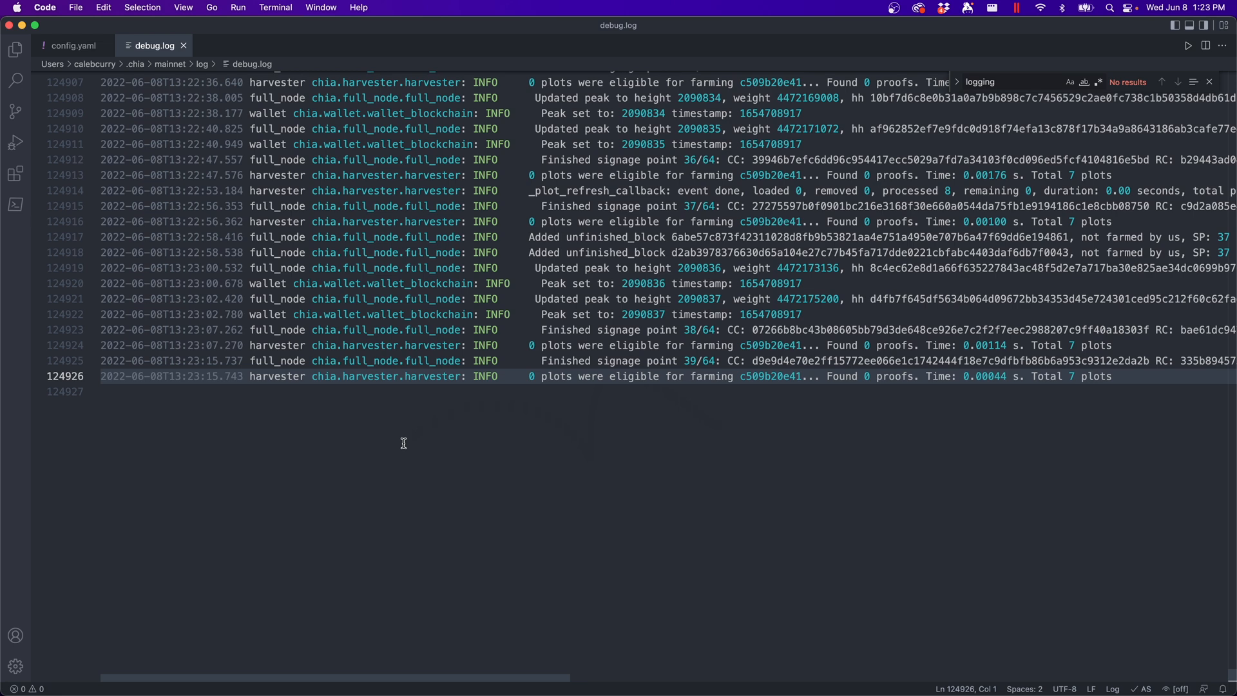
scroll("down", 3)
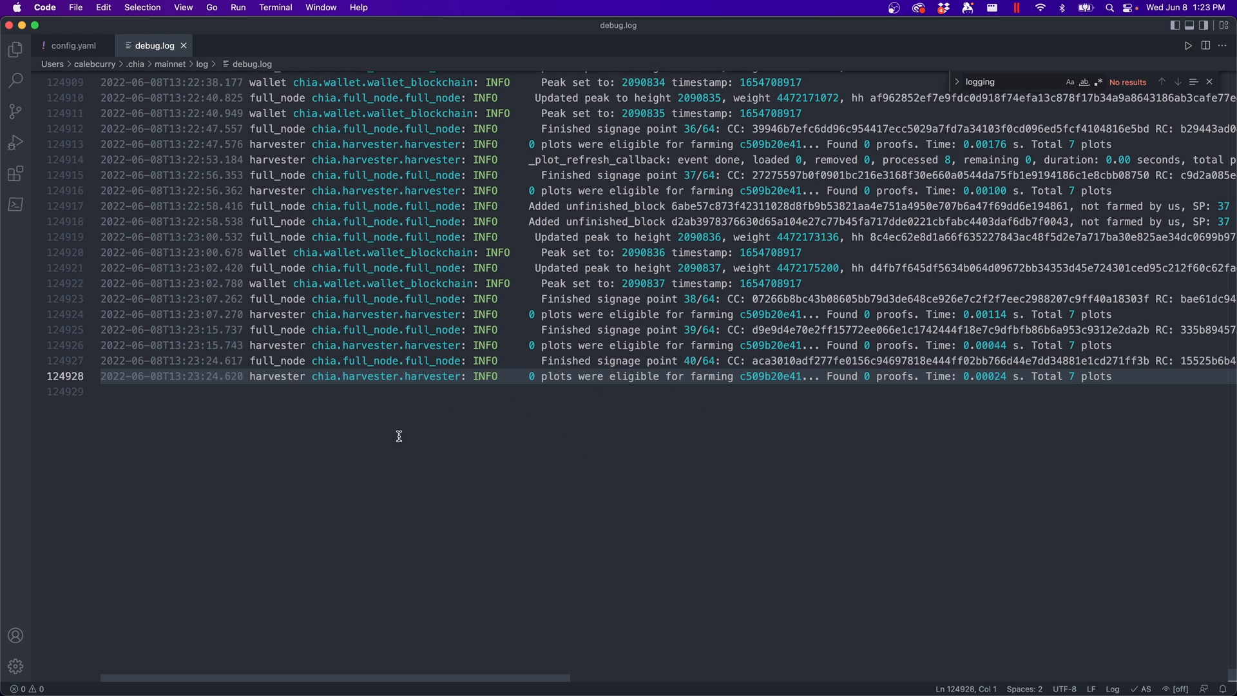
scroll("down", 3)
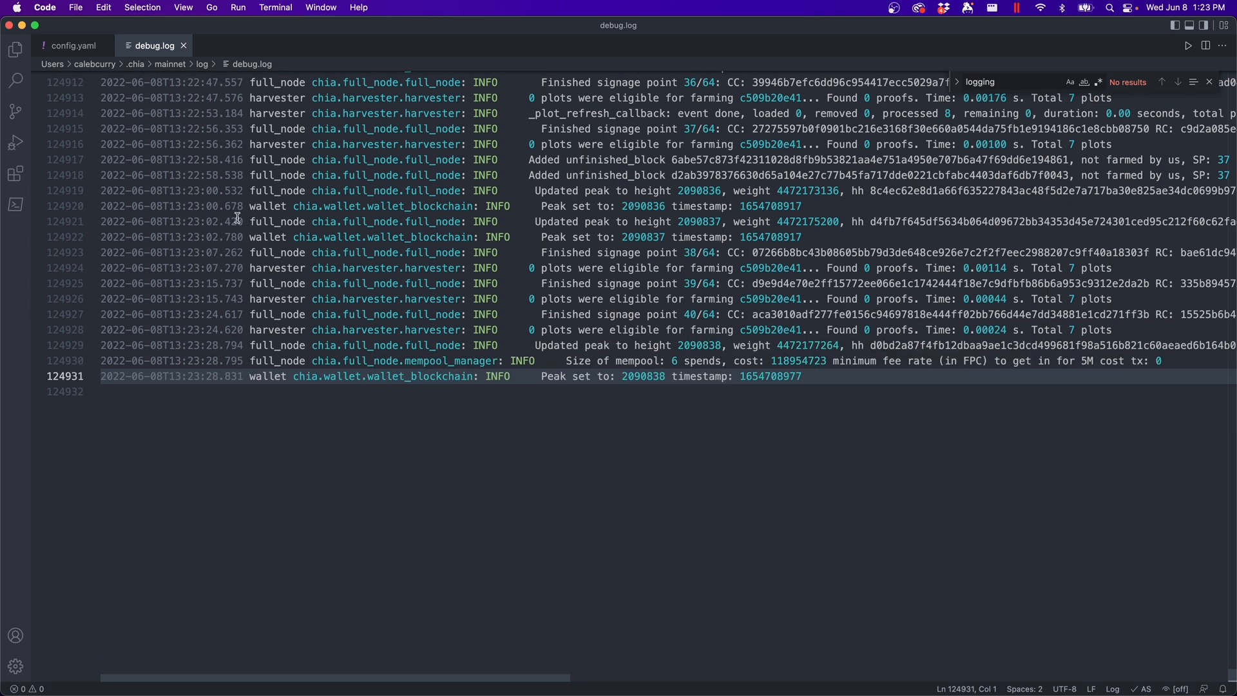
mouse_move(14, 141)
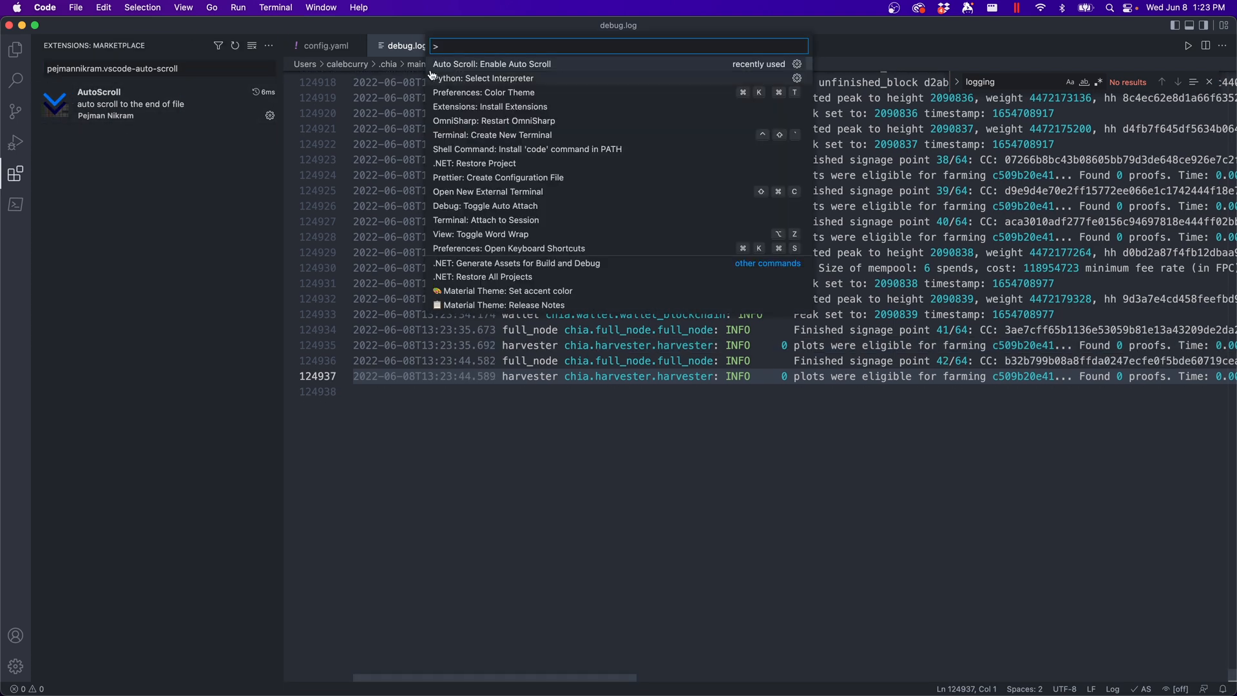
Choose 'Auto Scroll: Enable Auto Scroll' from the Command Palette for debug.log.
type("auto")
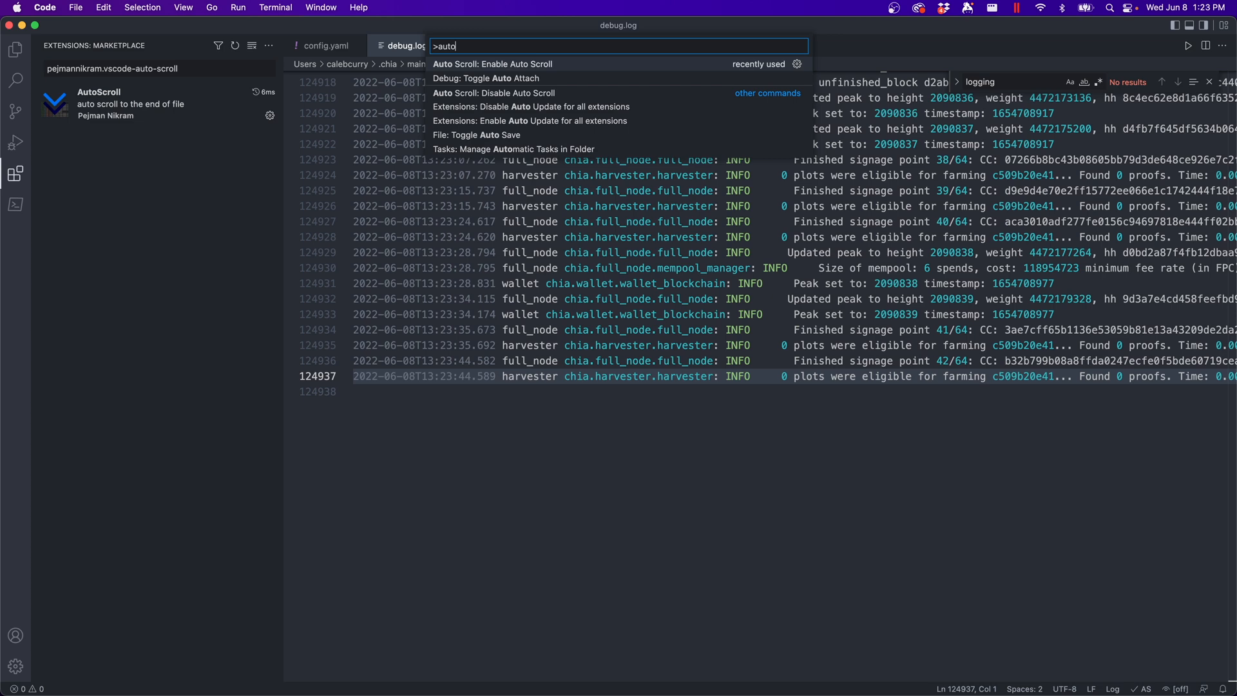
left_click(491, 64)
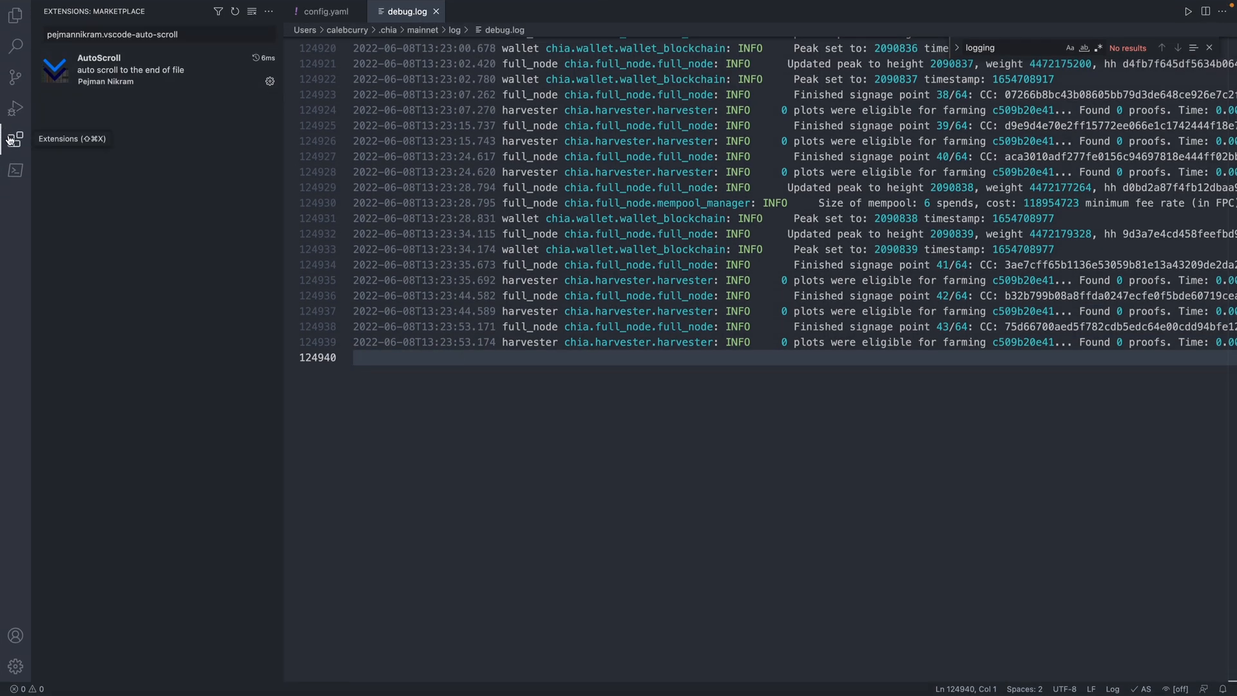
Hide the Extensions sidebar and focus debug.log as it follows entries to line 124984.
left_click(16, 138)
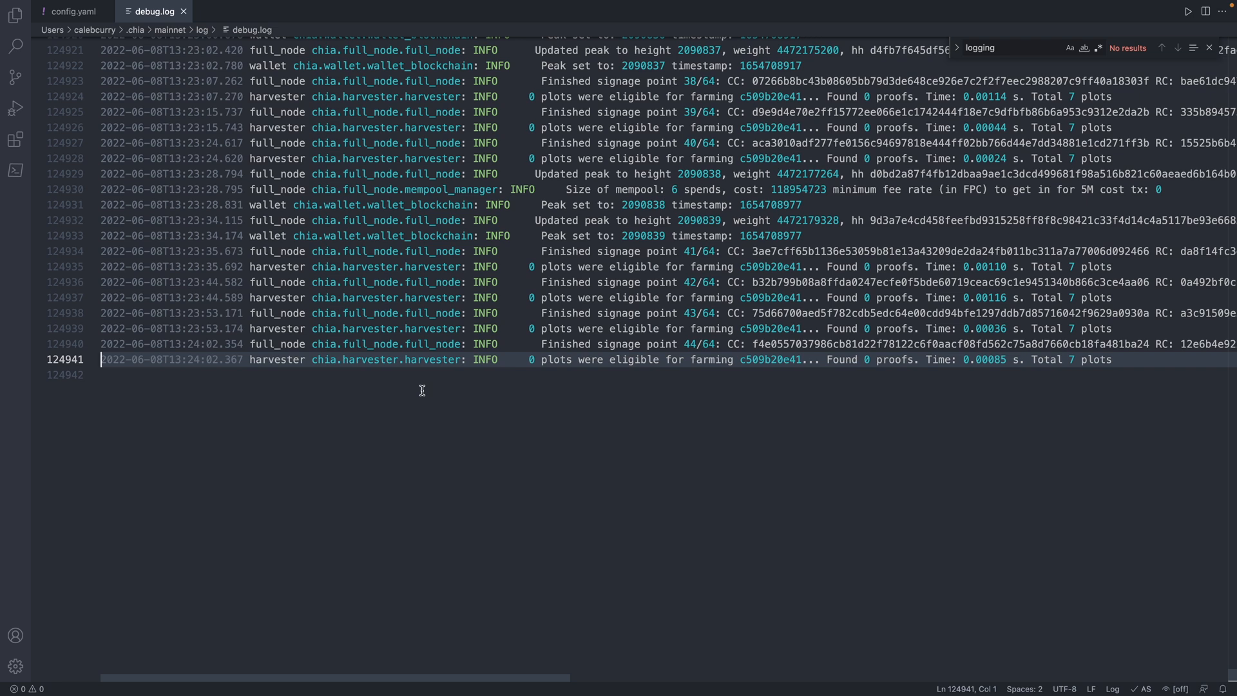
left_click(1004, 359)
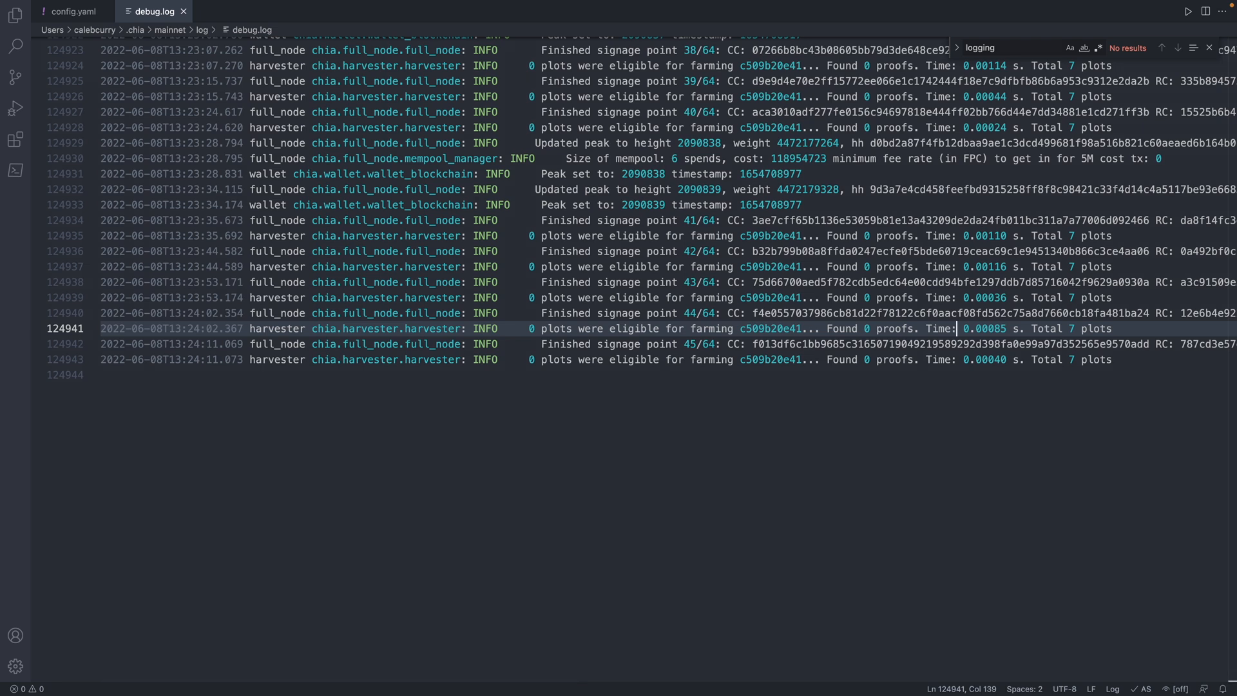
scroll("down", 3)
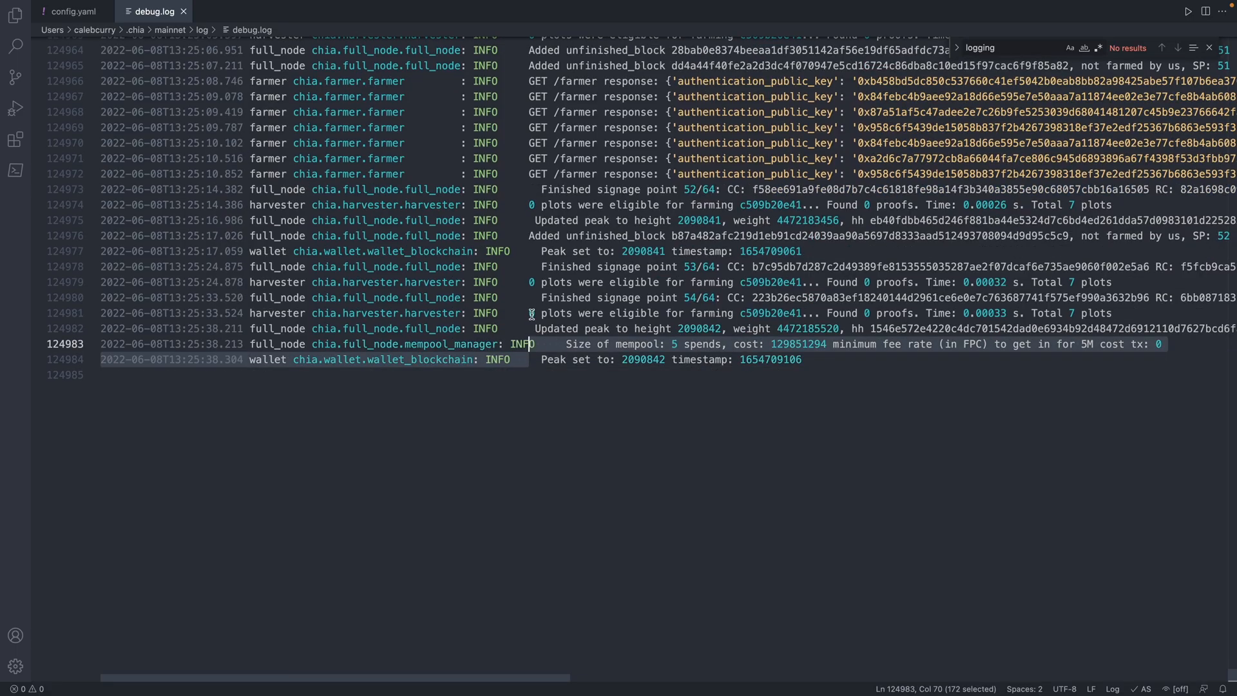
Scroll to the bottom of debug.log, watching new lines append up to line 124997.
scroll("down", 3)
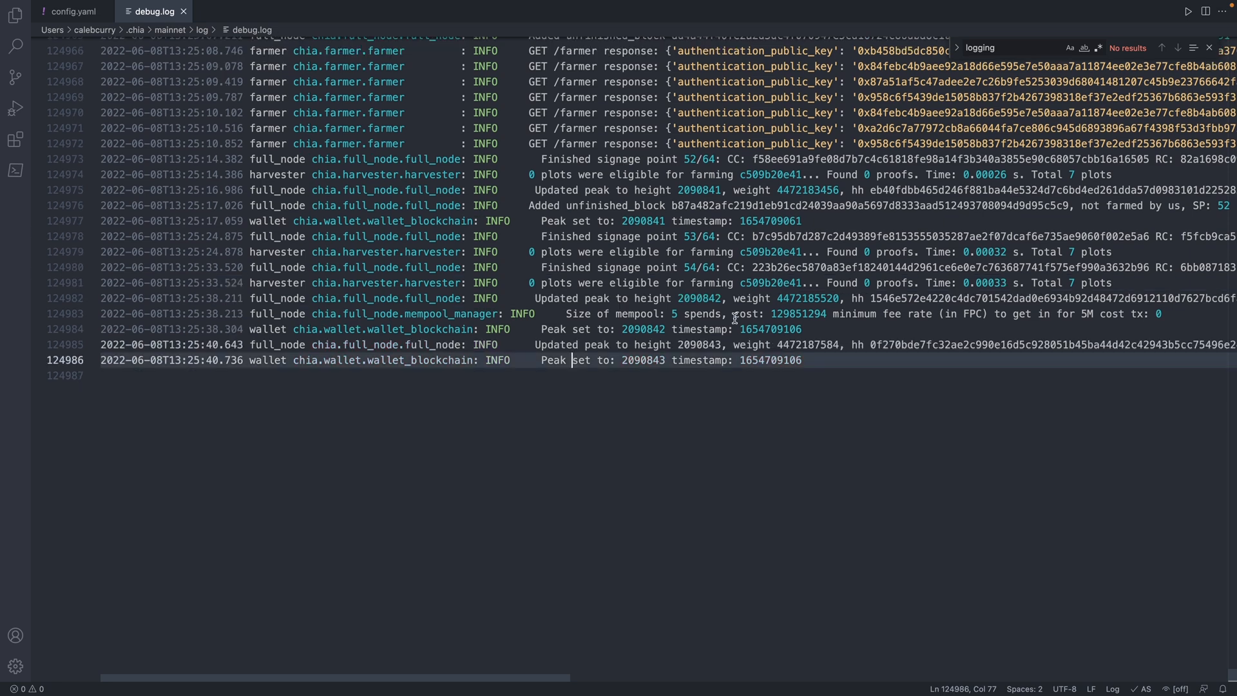
scroll("down", 3)
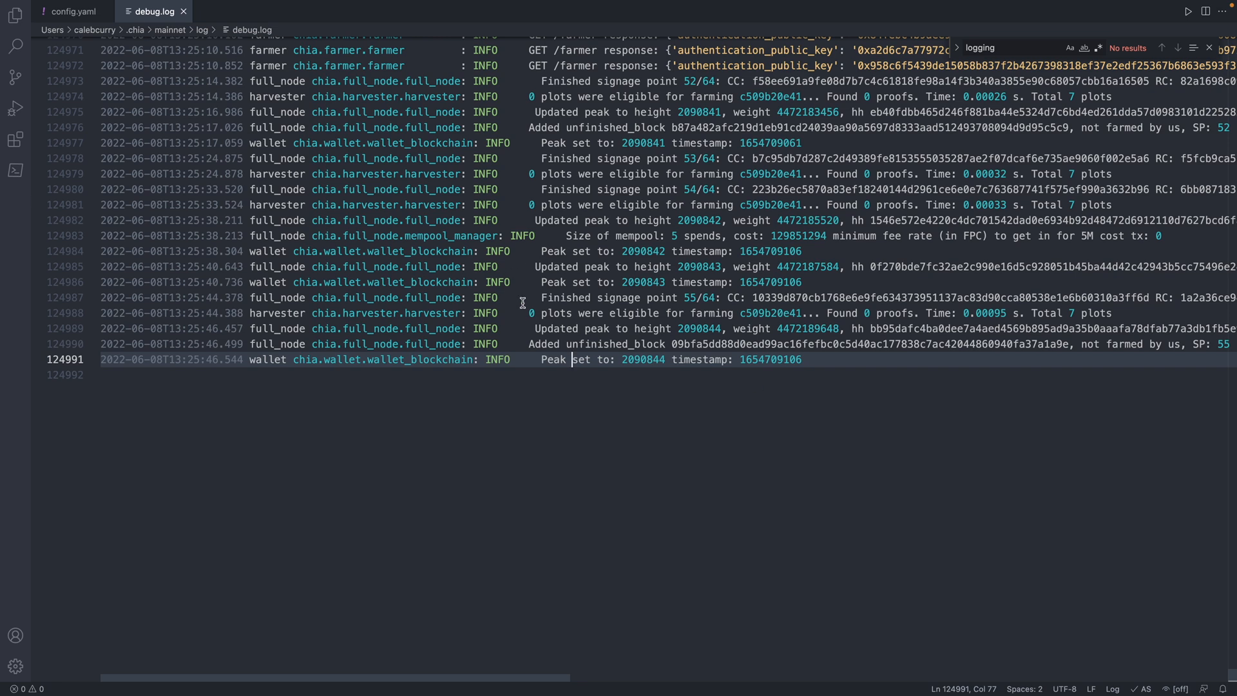
mouse_move(542, 313)
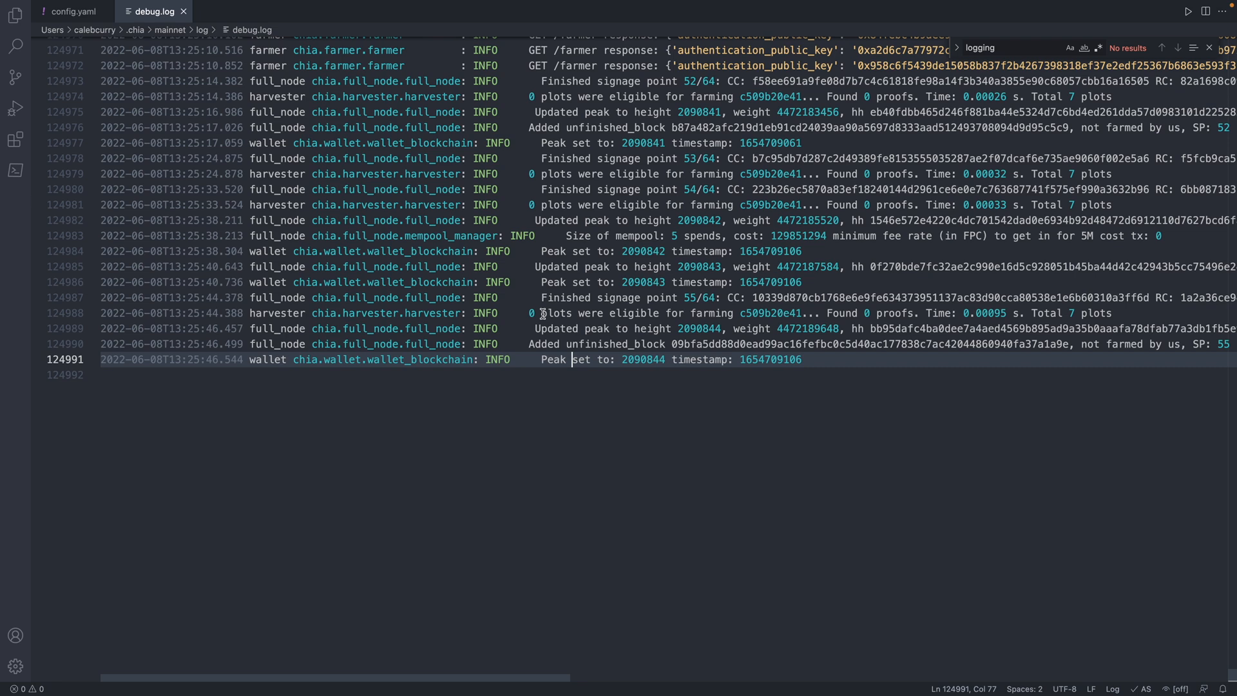
scroll("down", 3)
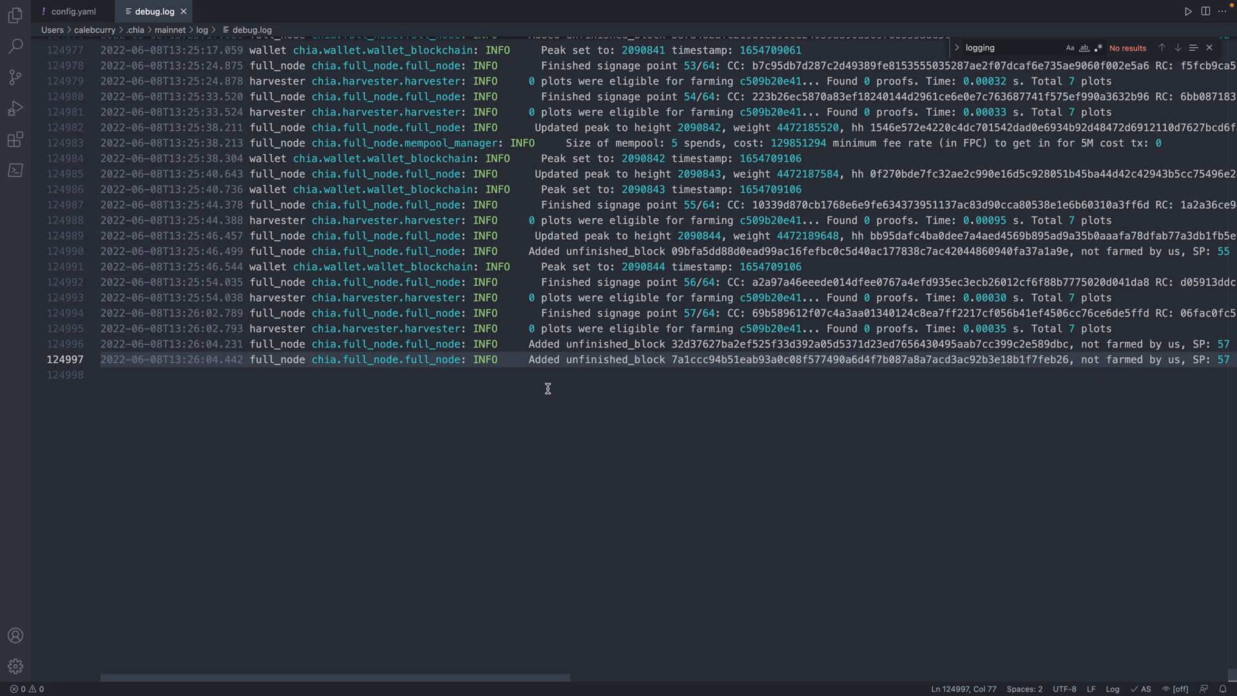
scroll("down", 3)
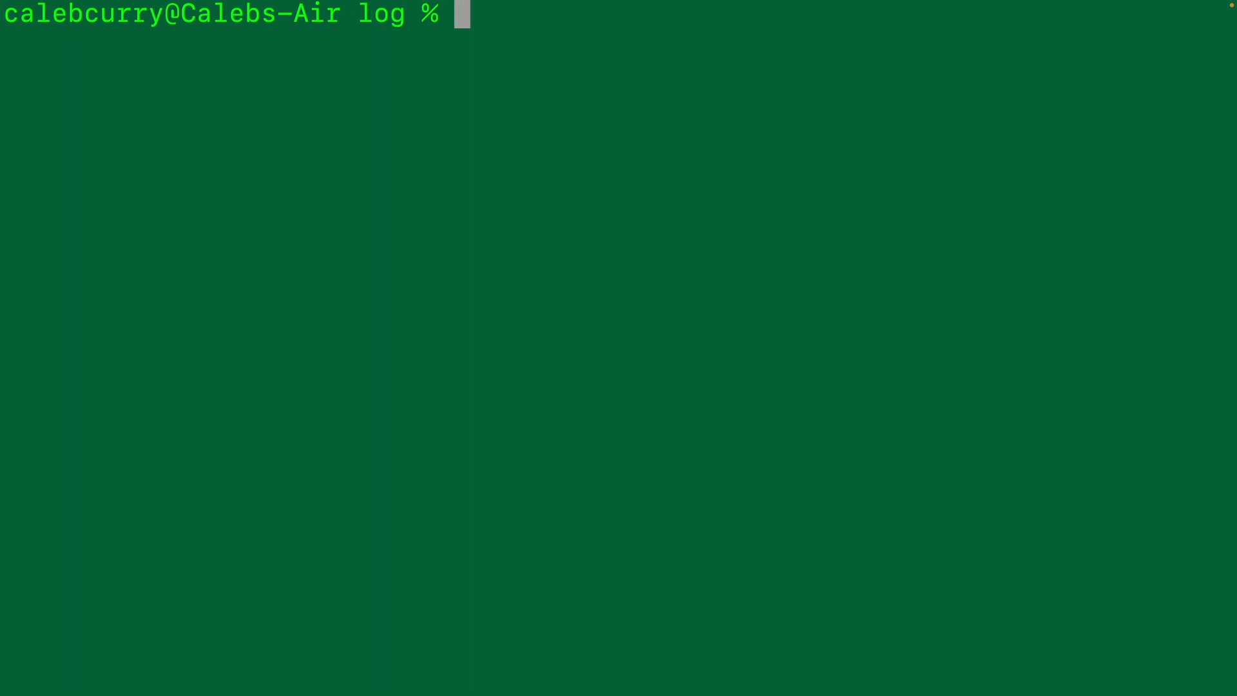
Start a cd command to leave the log folder toward the mainnet db folder.
type("cd ..")
type("cd db")
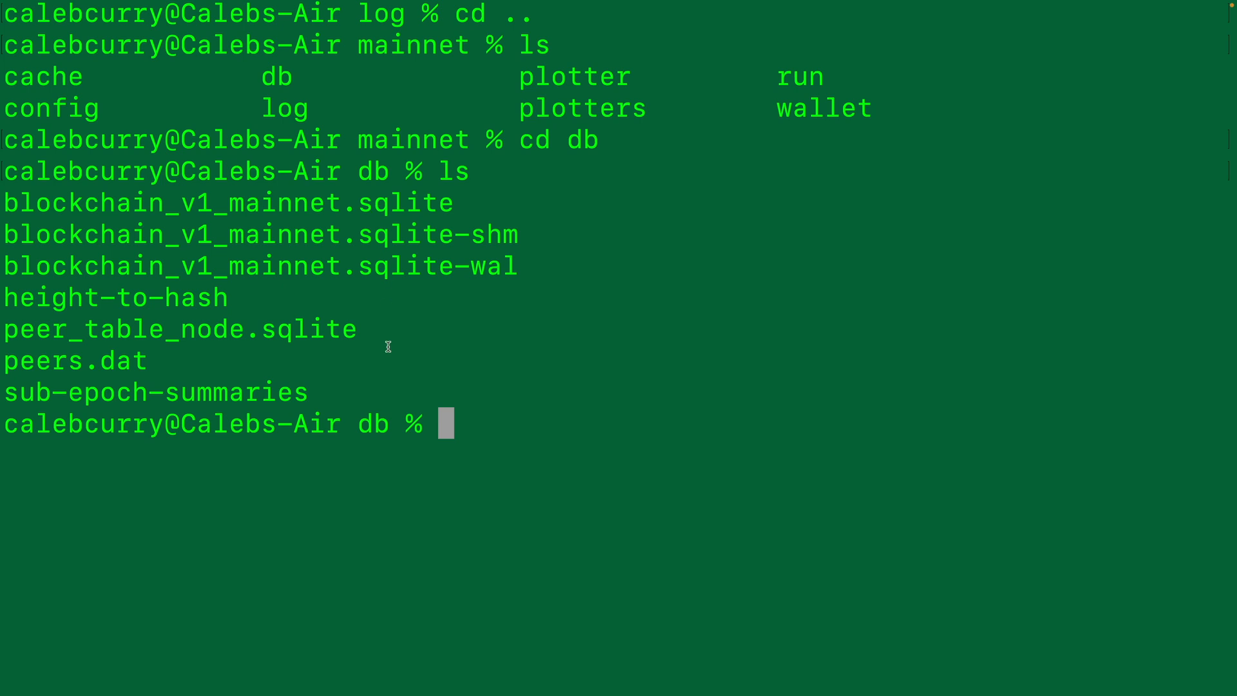
mouse_move(18, 208)
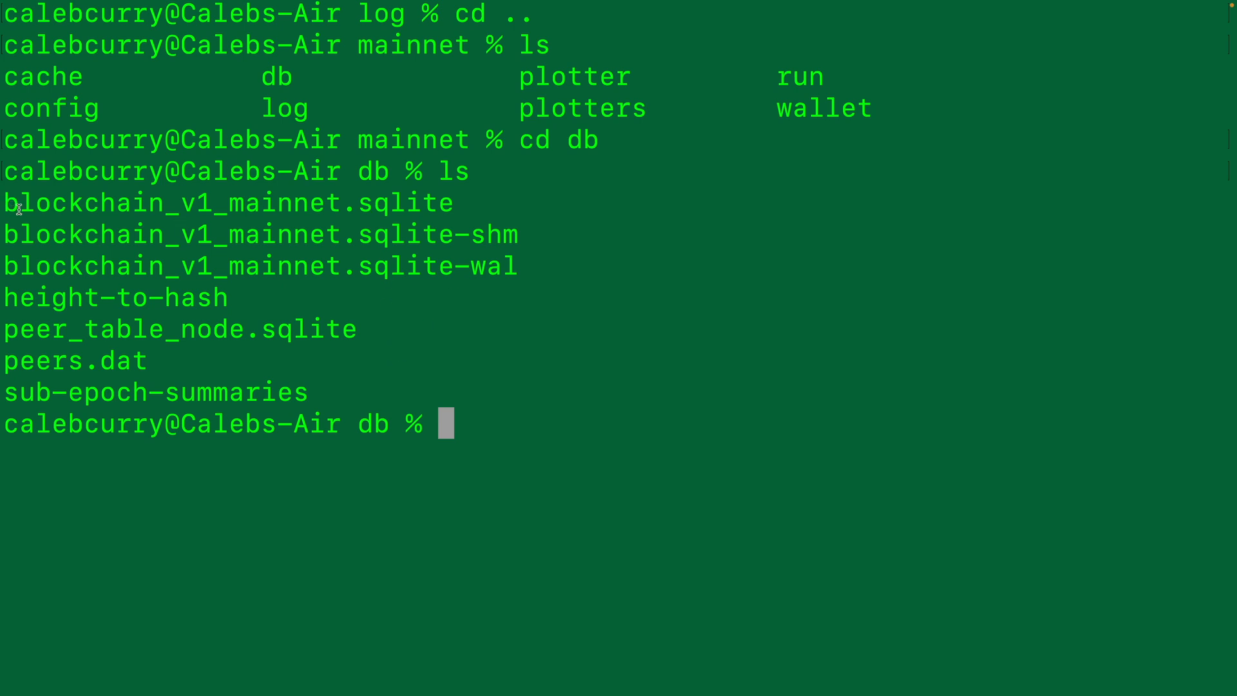
mouse_move(354, 204)
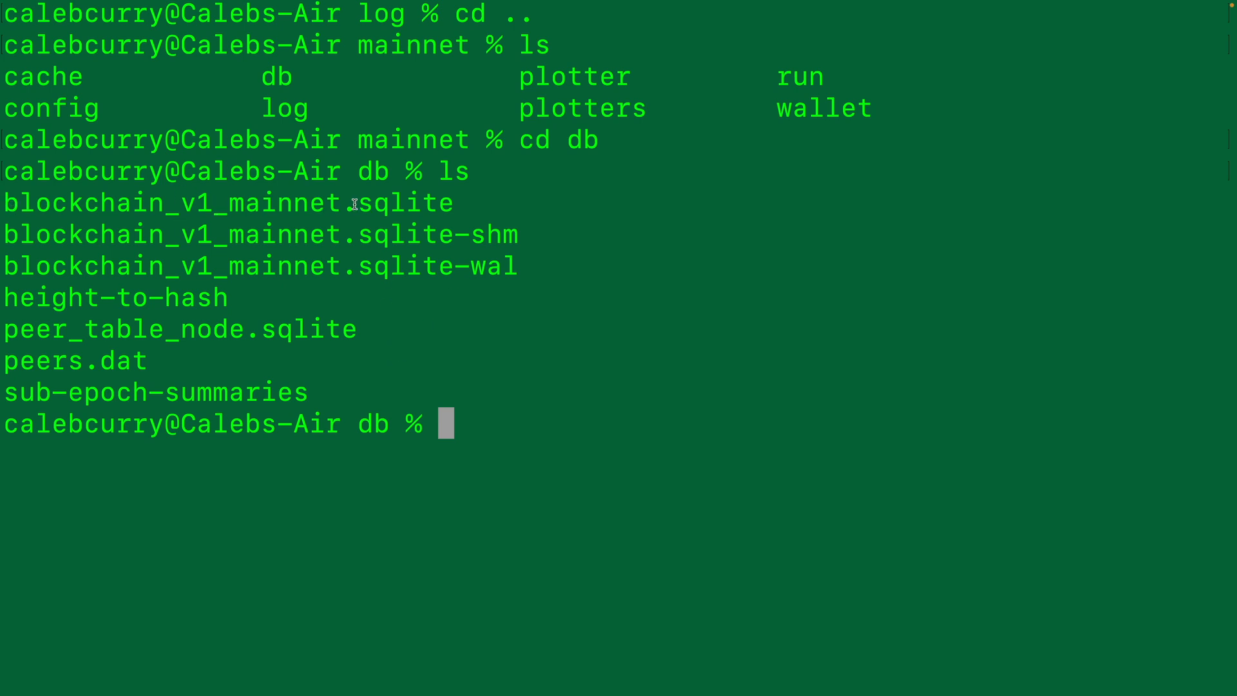
mouse_move(53, 202)
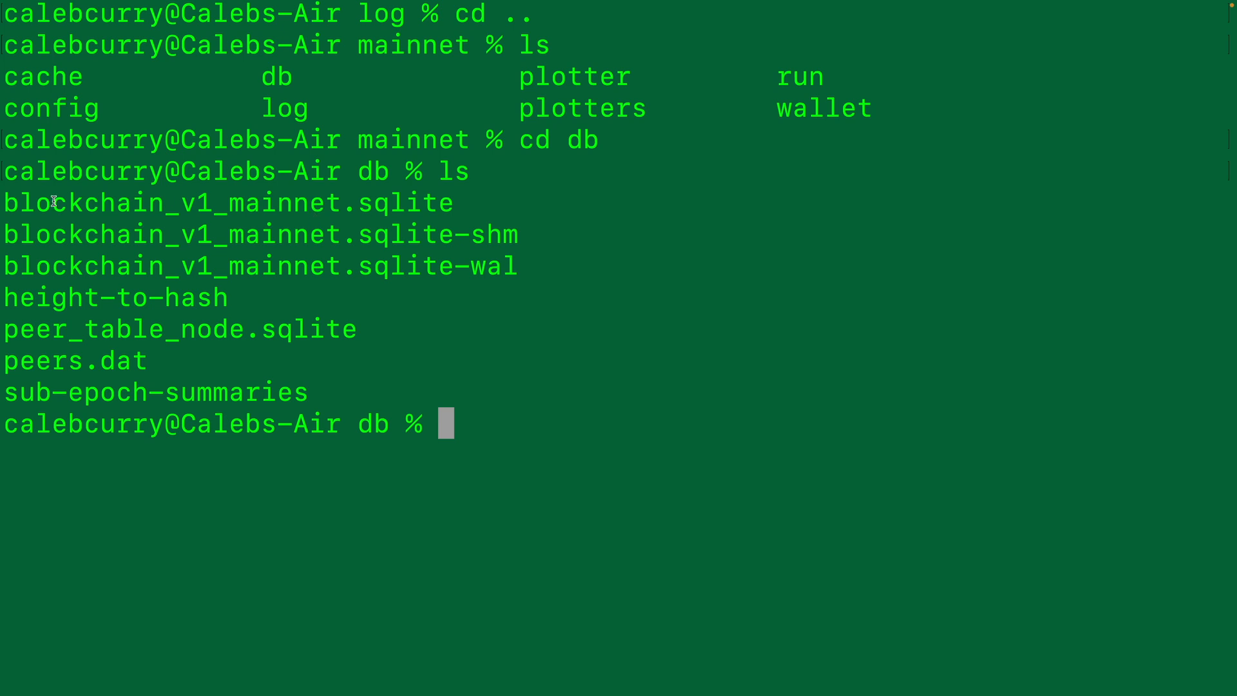
mouse_move(492, 194)
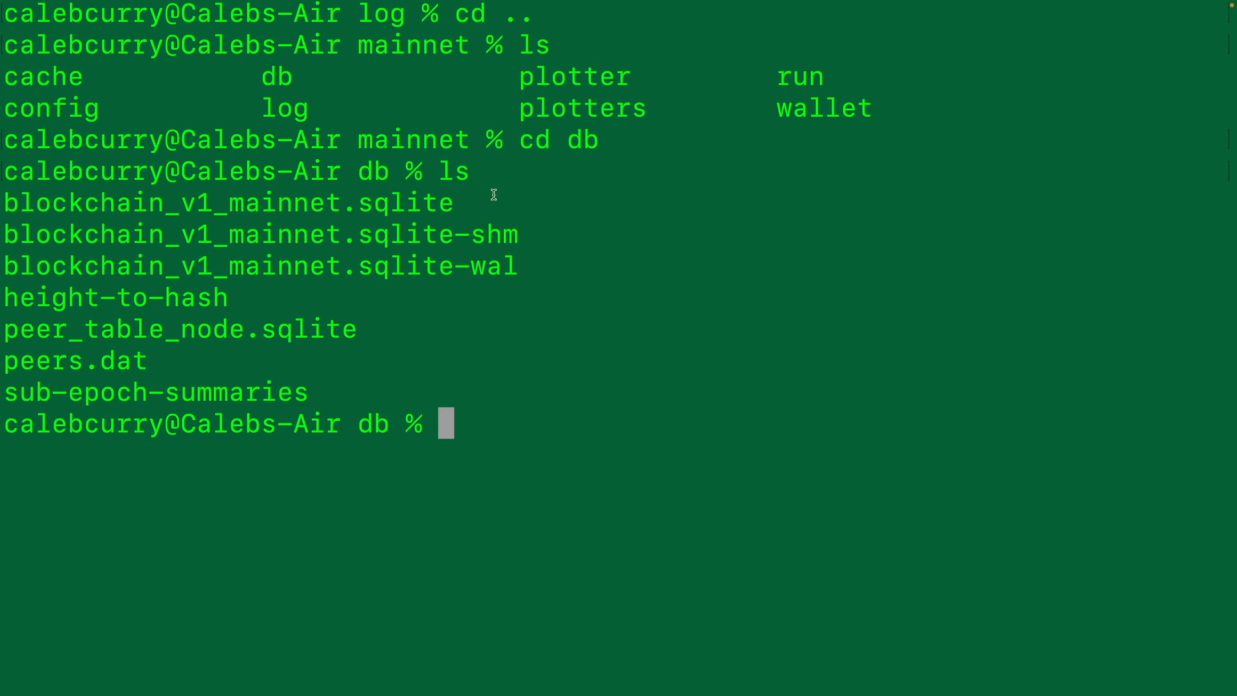
mouse_move(199, 180)
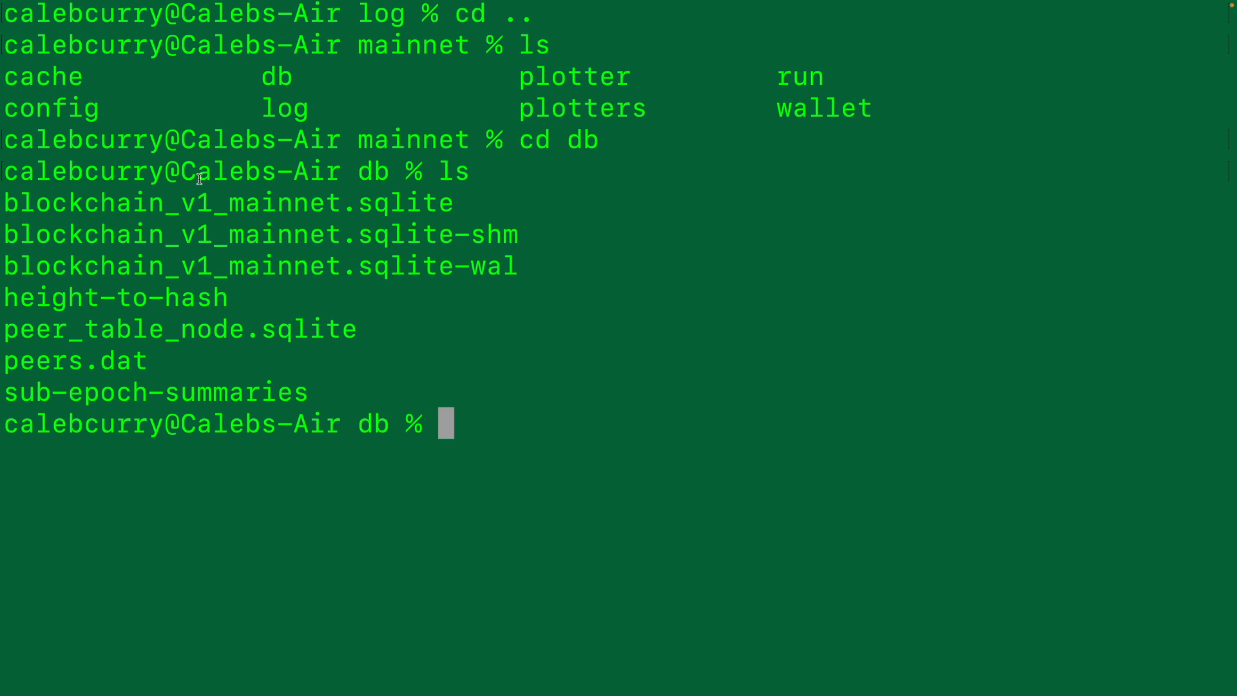
mouse_move(113, 203)
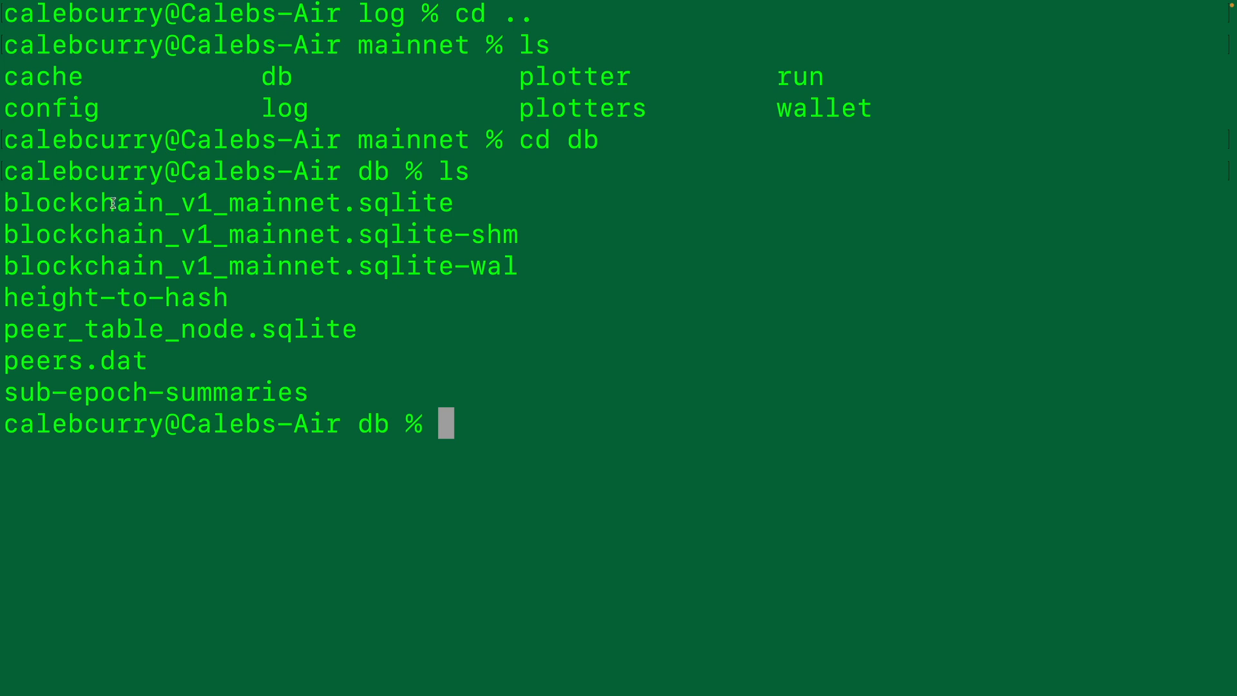
mouse_move(481, 214)
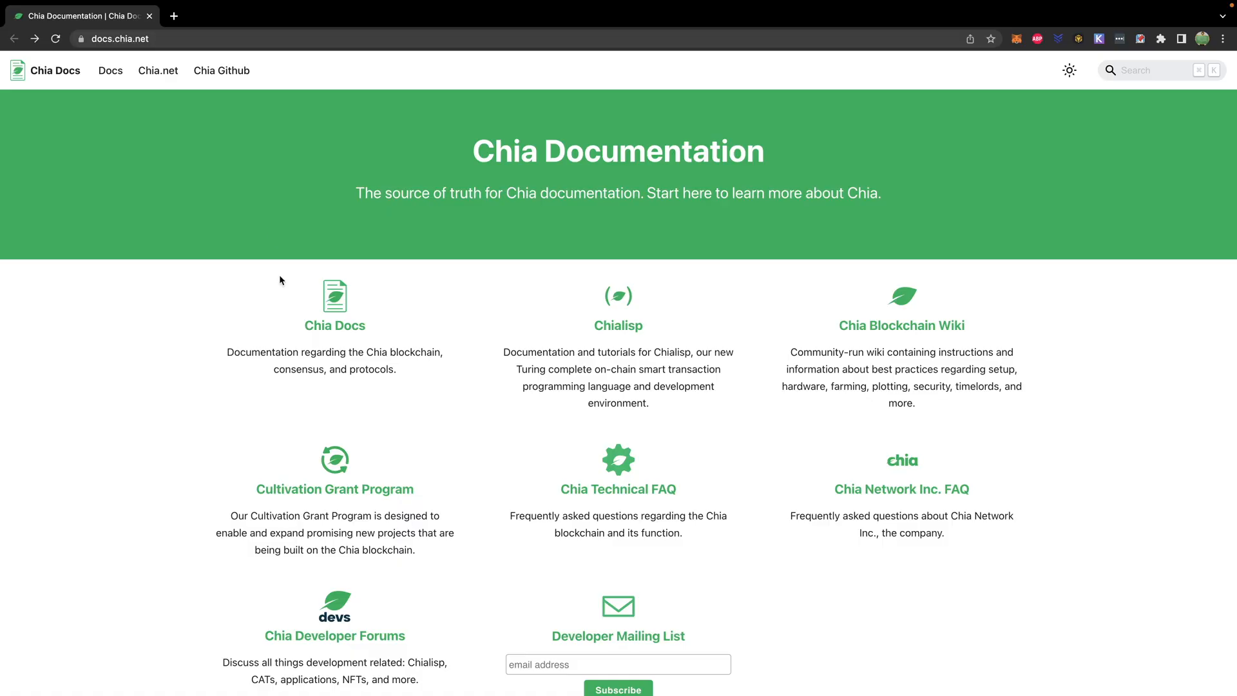
Open the Chia Docs '1.1 About Chia' page, then go to the chia.net home page.
left_click(110, 70)
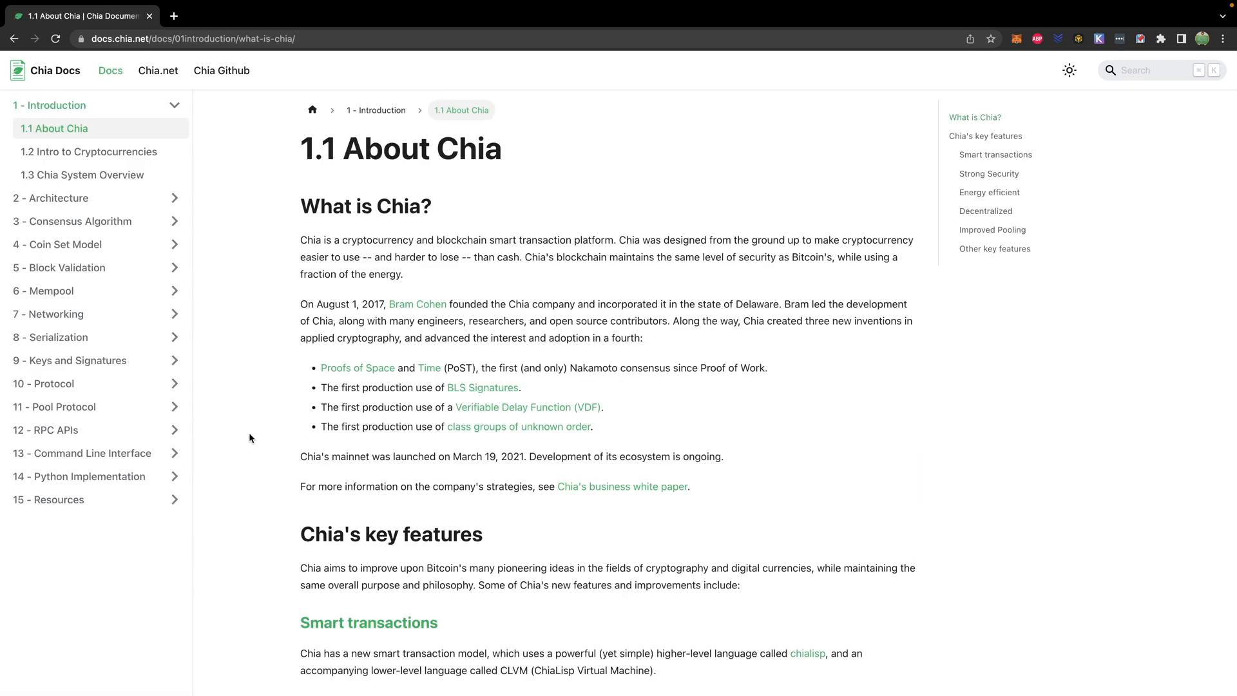
scroll("down", 3)
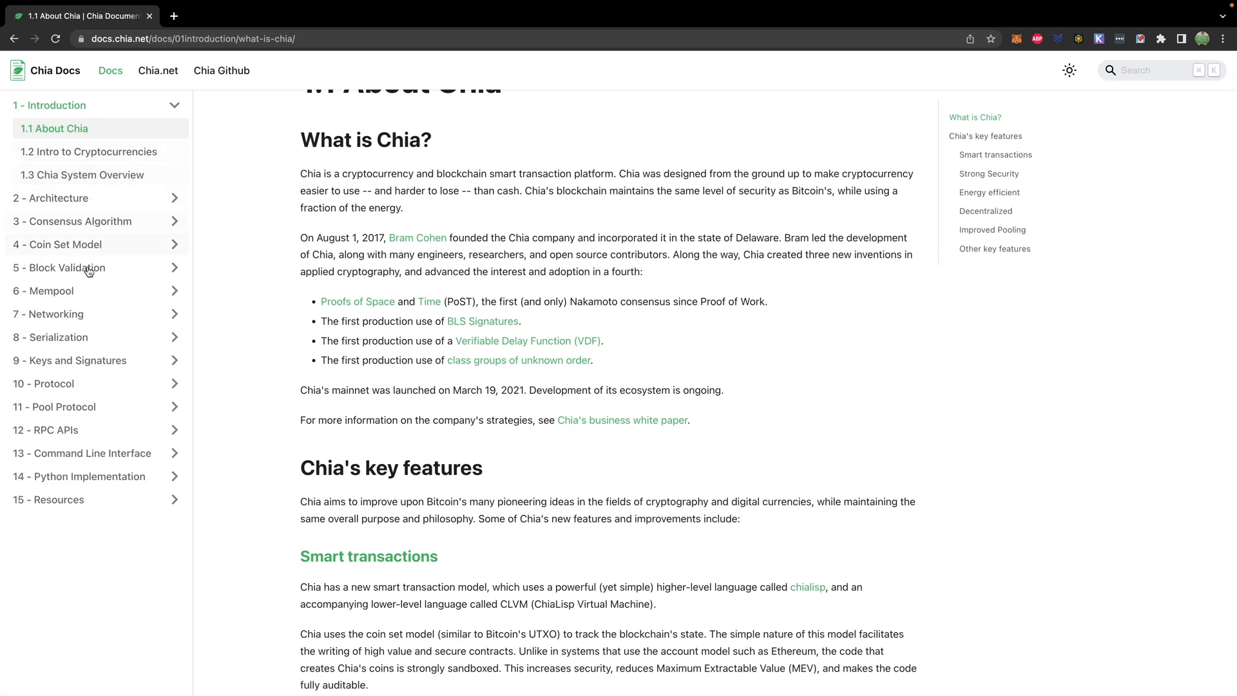
mouse_move(250, 496)
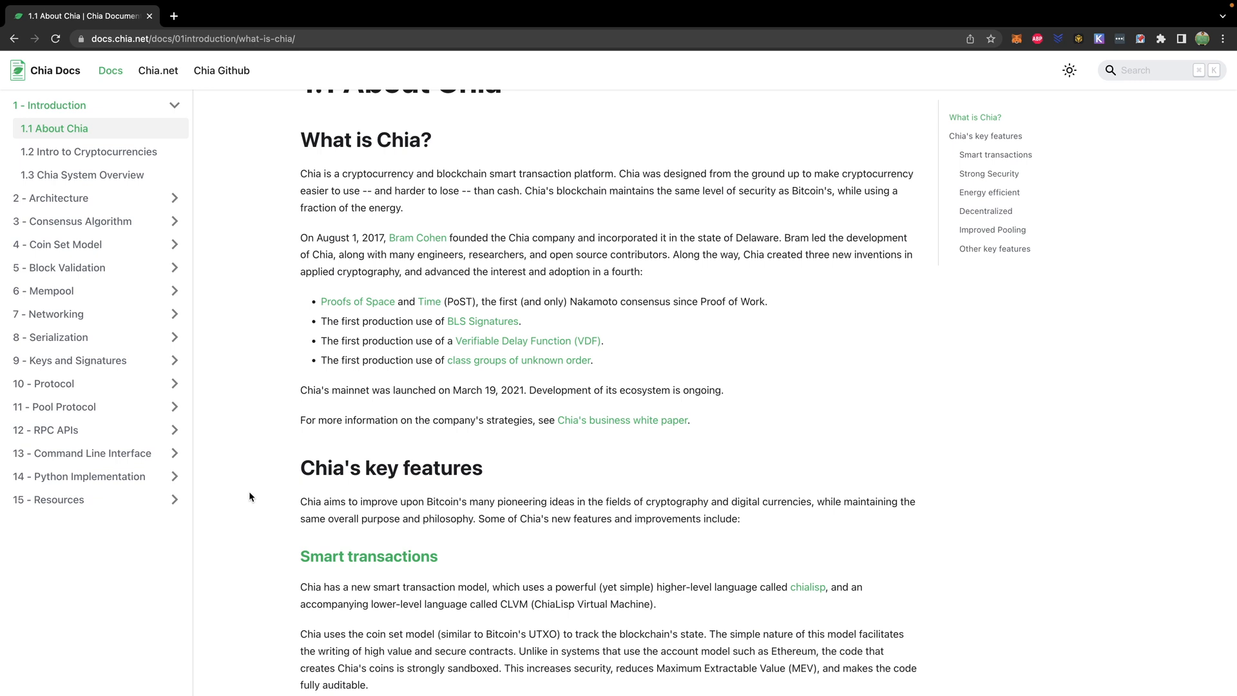
left_click(158, 70)
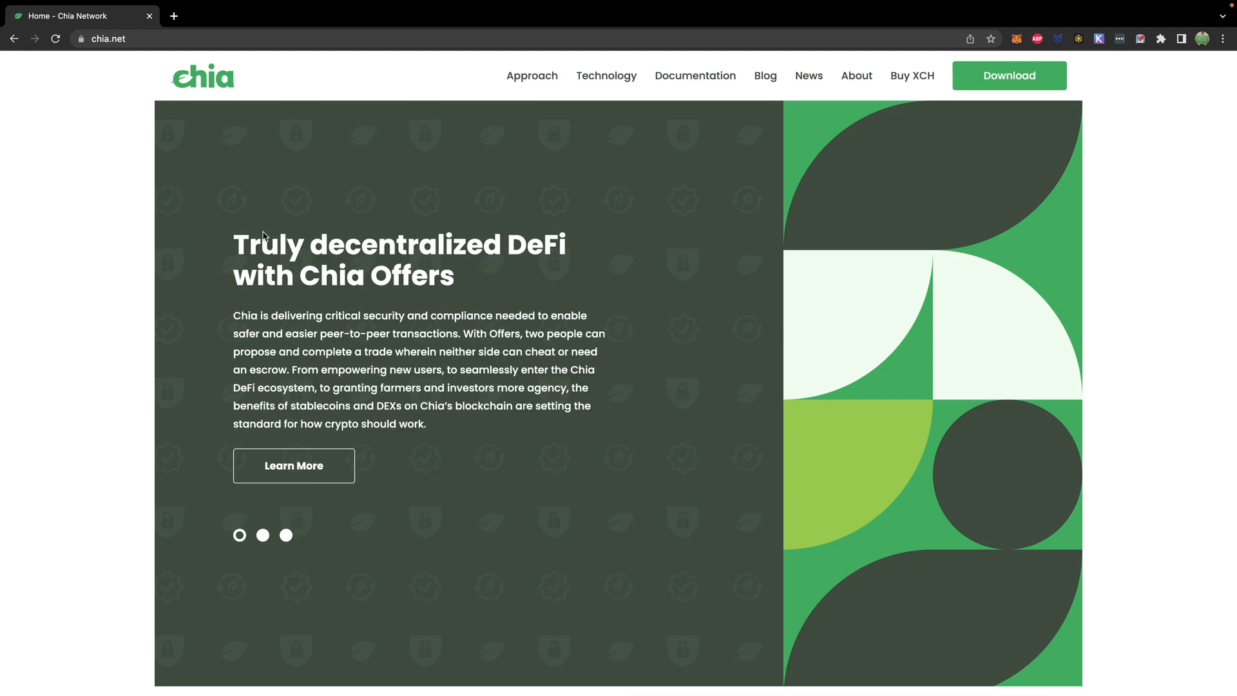
Scroll to the chia.net footer and open the chia_network.public team page on Keybase.
scroll("down", 3)
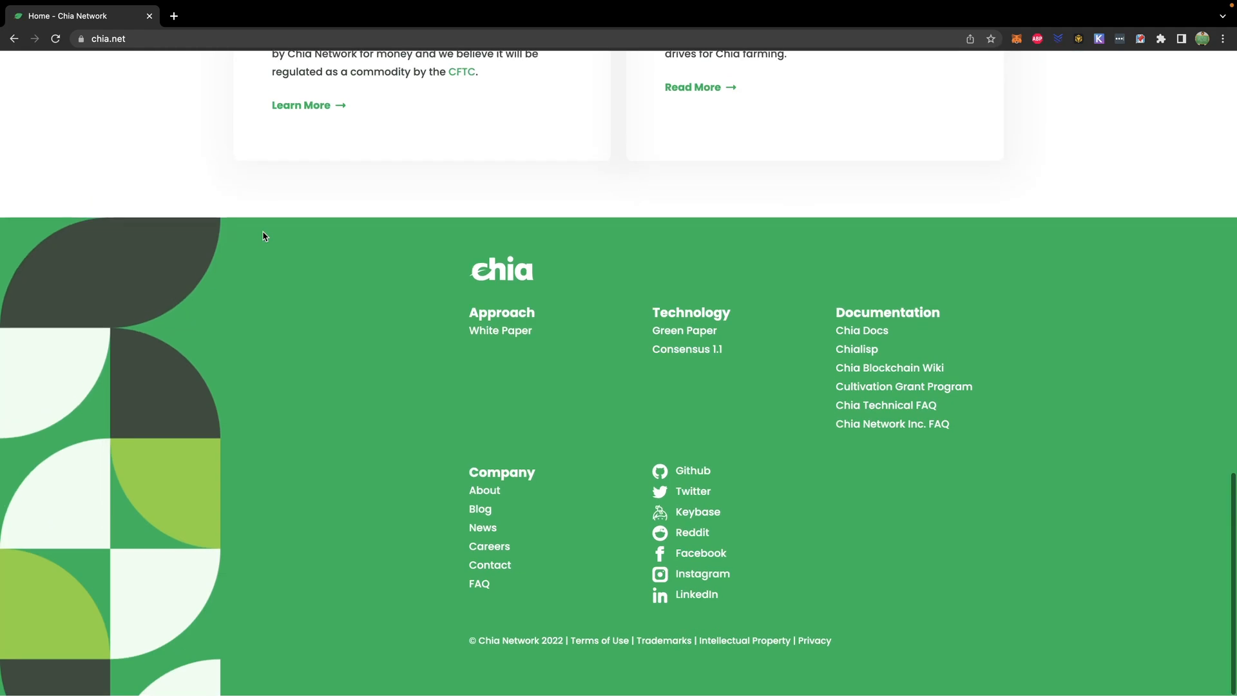
mouse_move(635, 355)
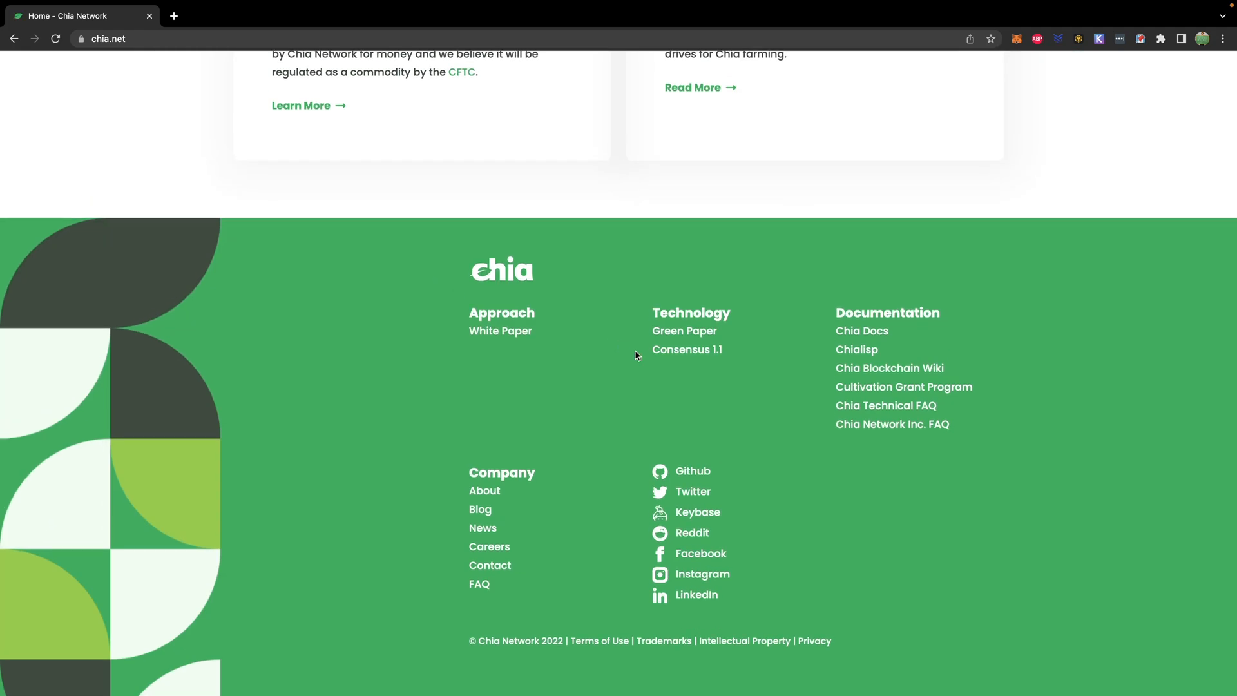
left_click(697, 512)
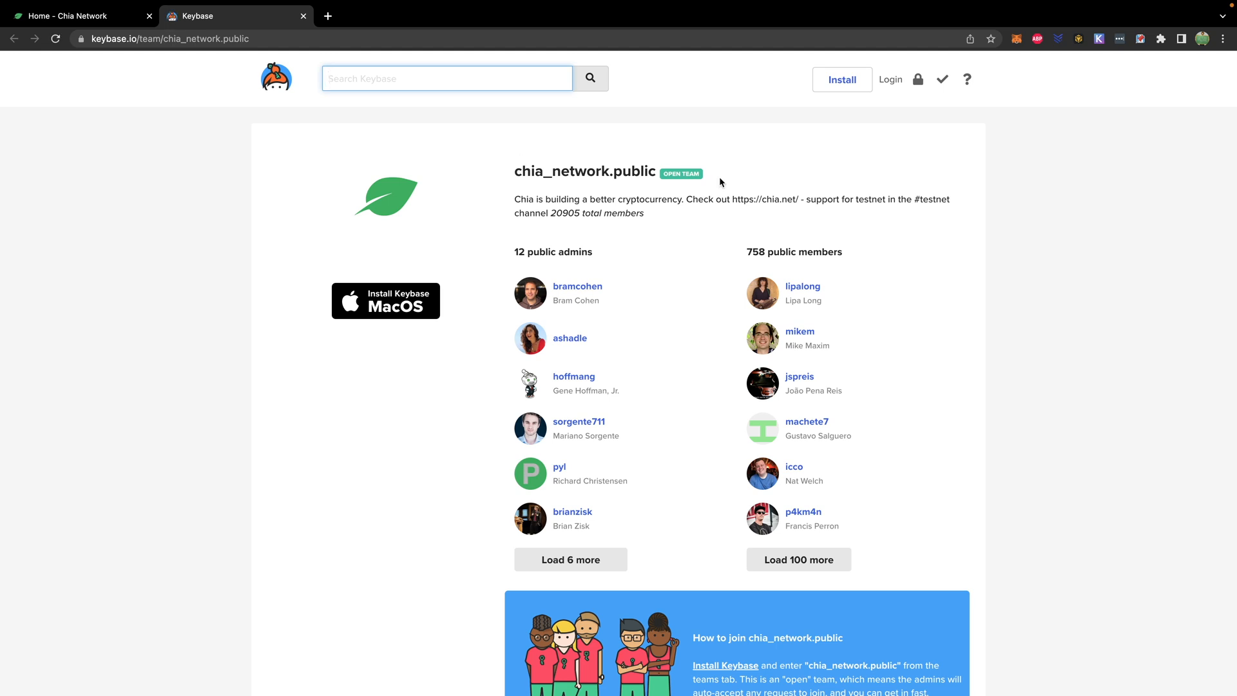
mouse_move(921, 417)
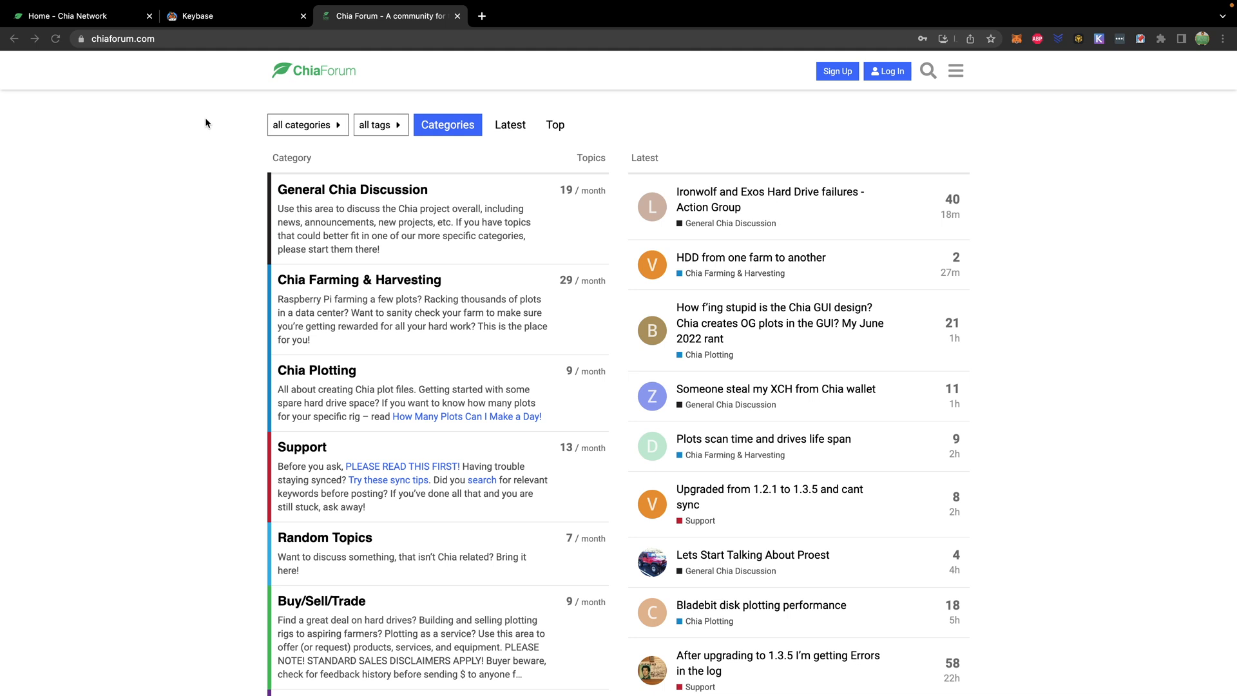
Open ChiaLinks' Farming category and scroll through its farming guides and tools.
left_click(636, 15)
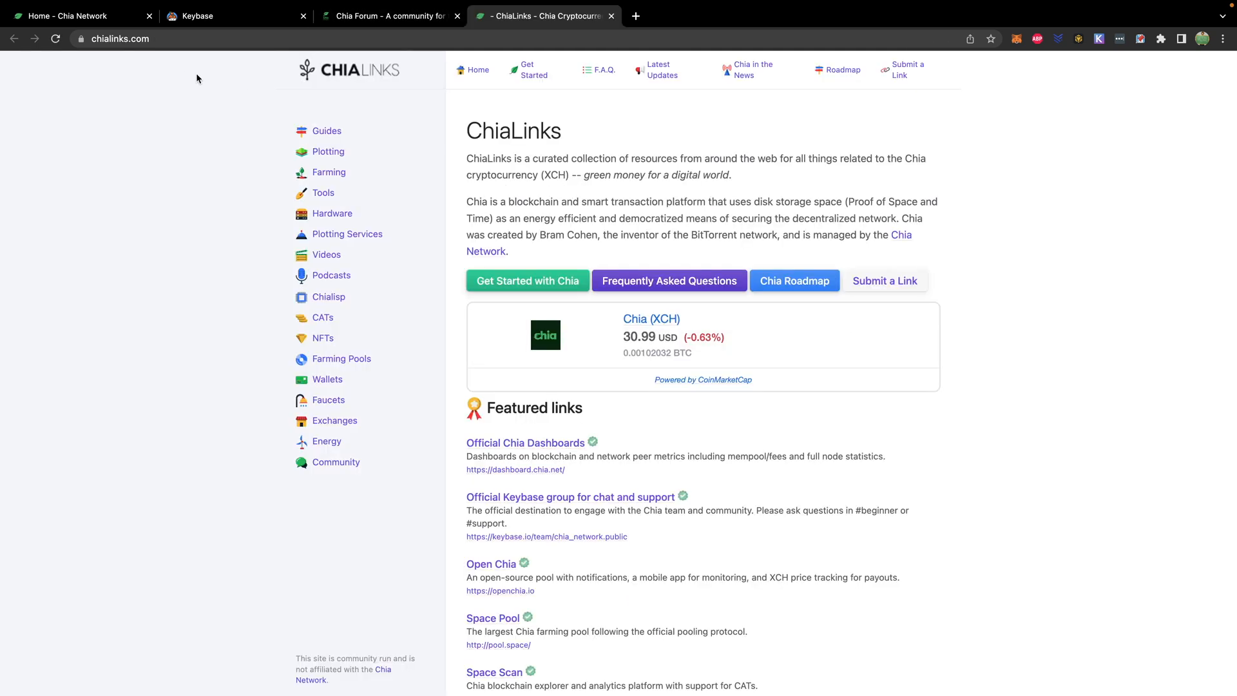
mouse_move(196, 92)
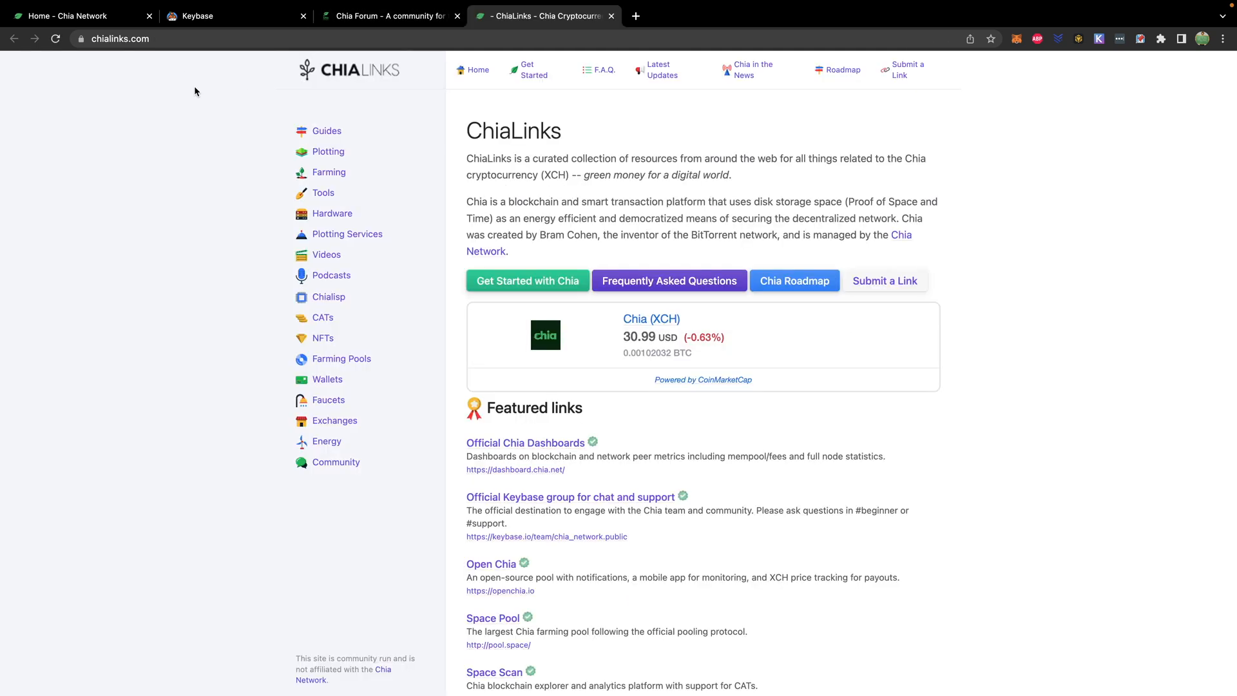
mouse_move(246, 259)
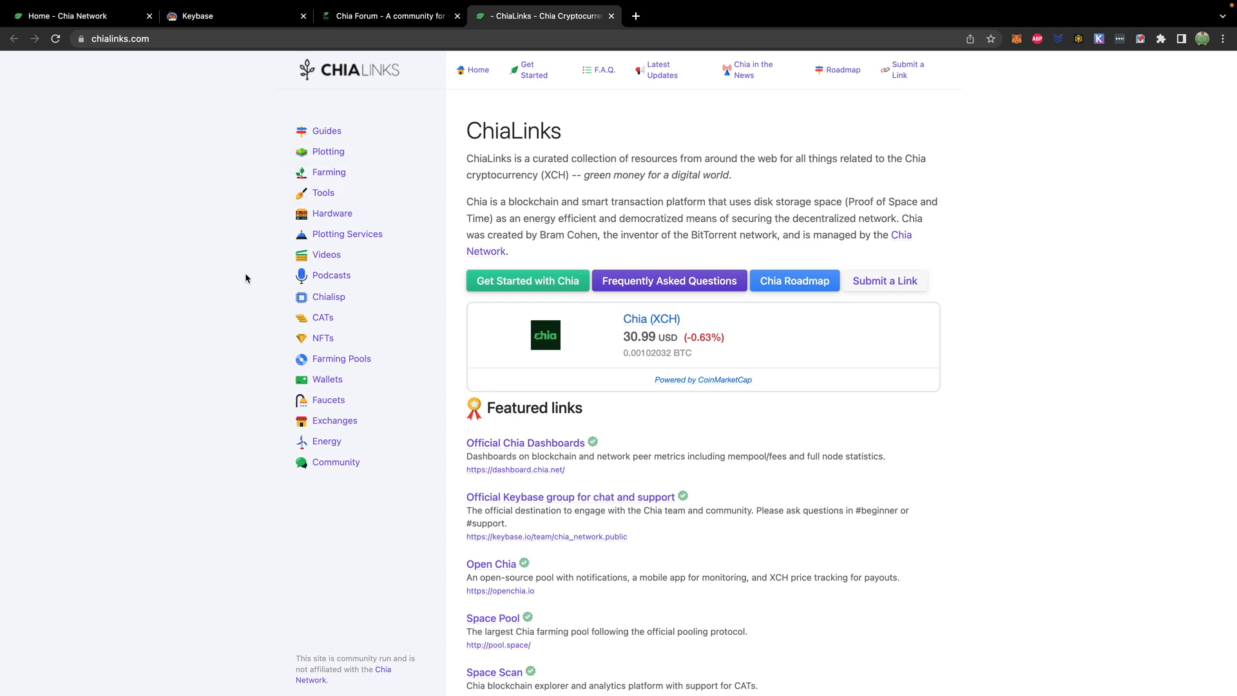
left_click(329, 172)
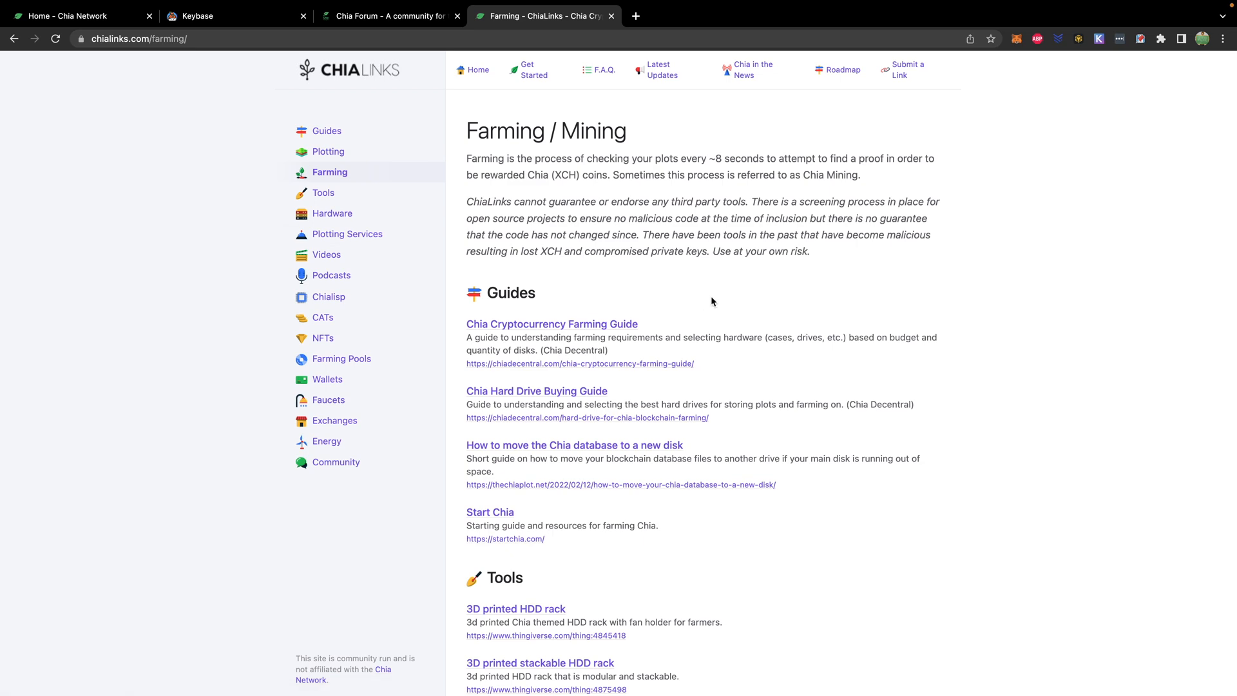
scroll("down", 3)
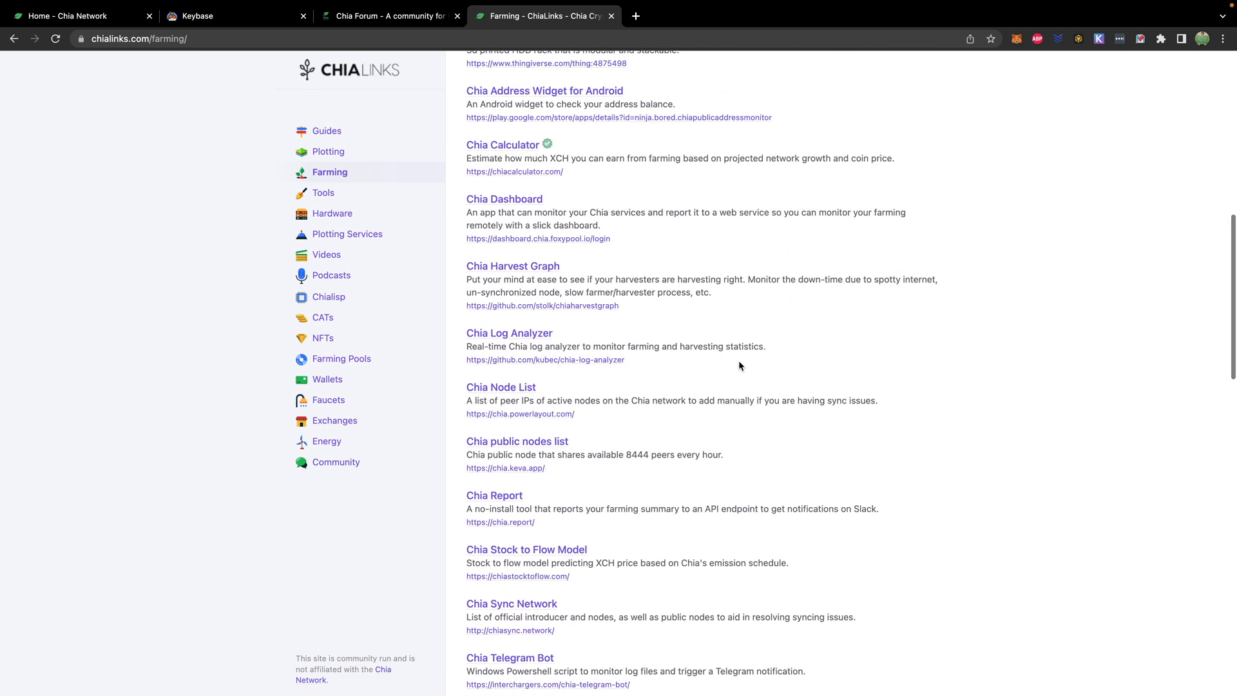
left_click(329, 298)
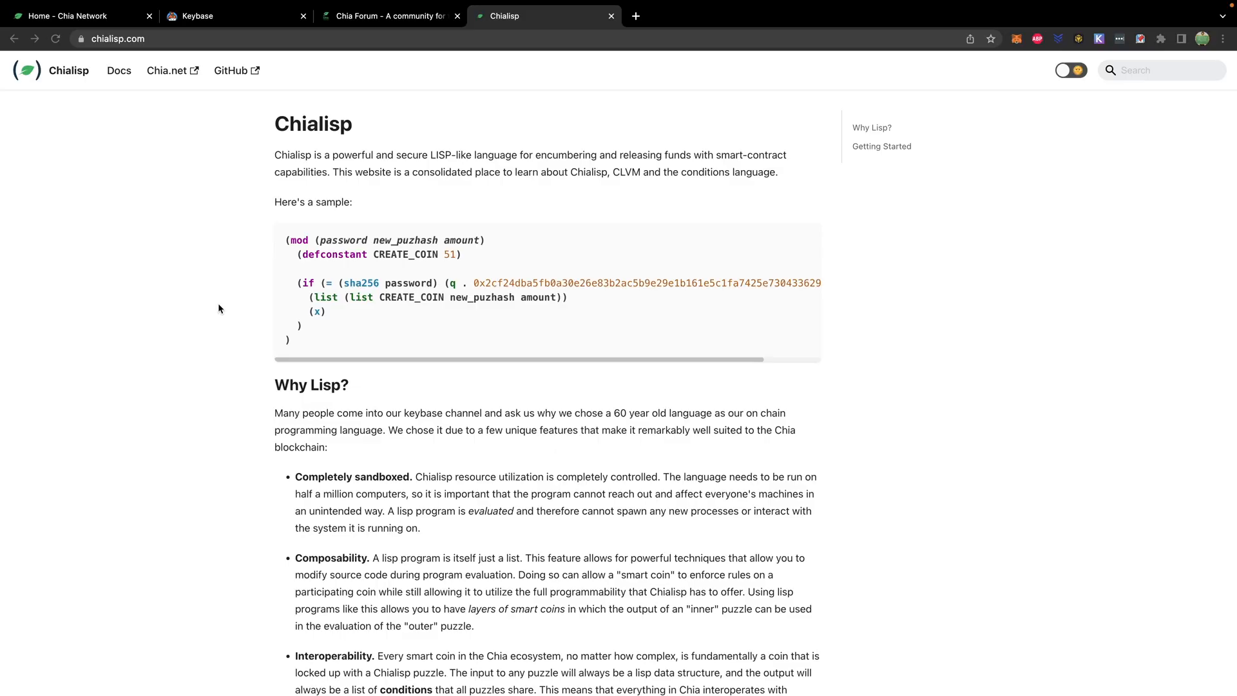
mouse_move(233, 360)
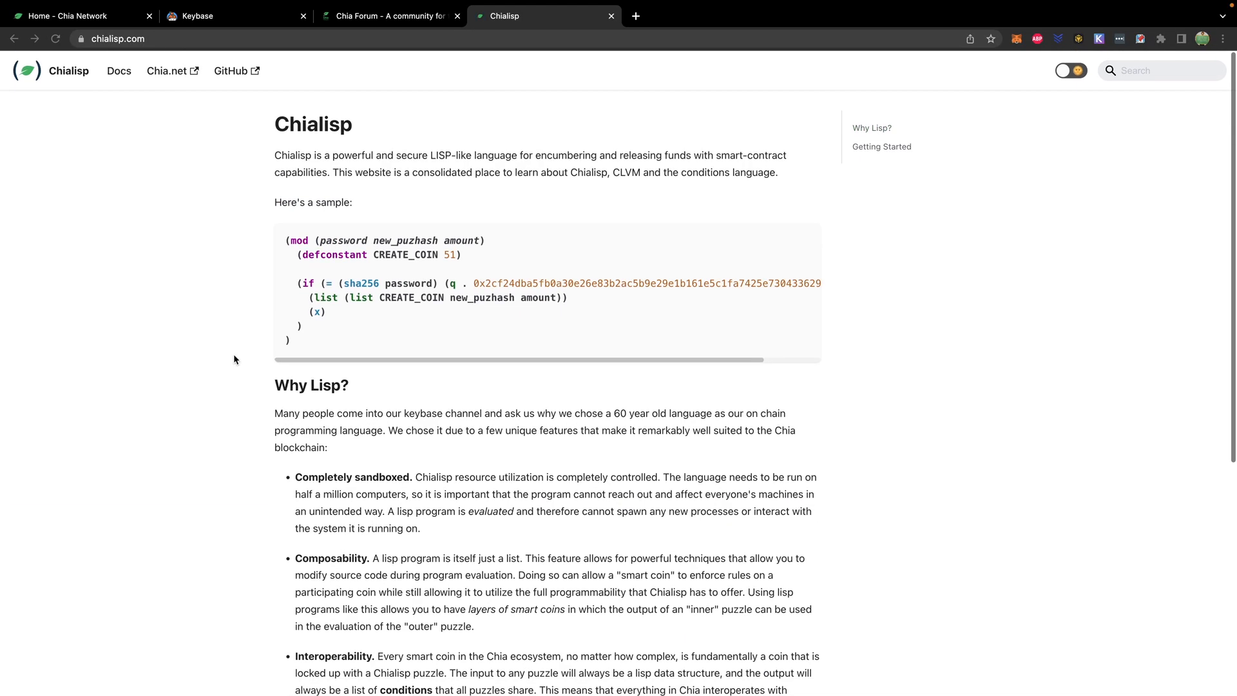